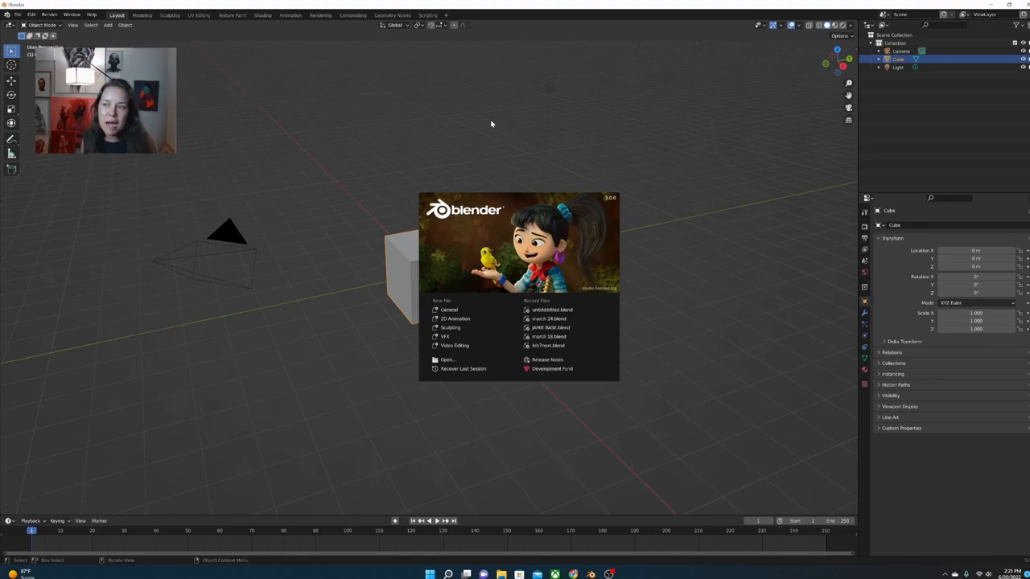
mouse_move(544, 467)
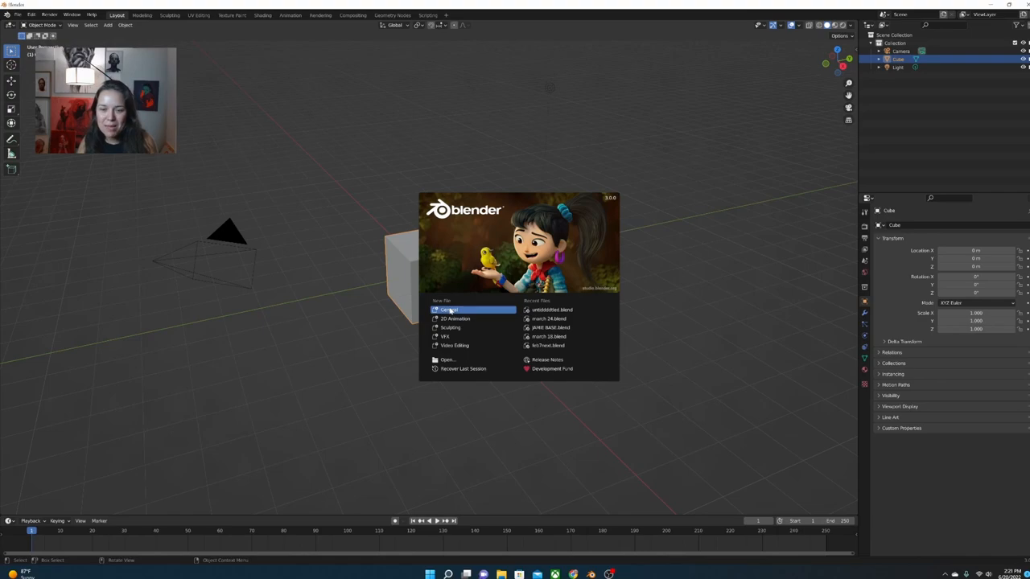
Start a new General project and delete the default cube.
click(448, 309)
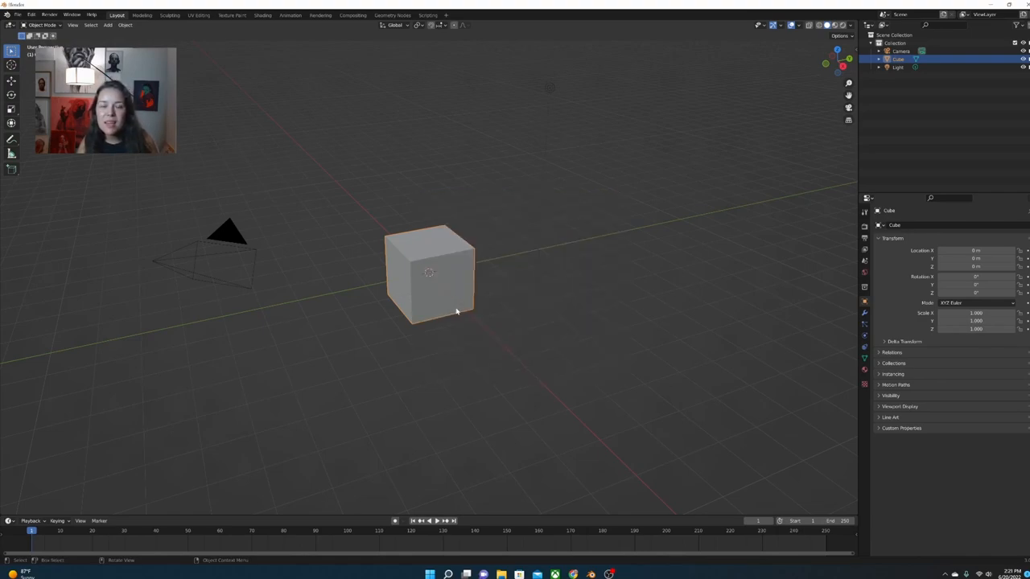
mouse_move(441, 306)
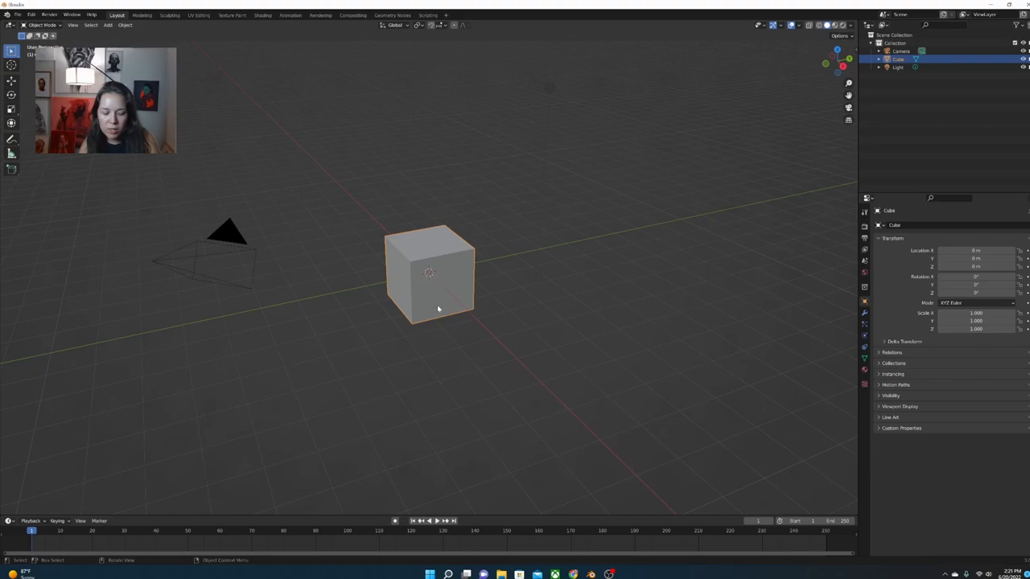
mouse_move(441, 283)
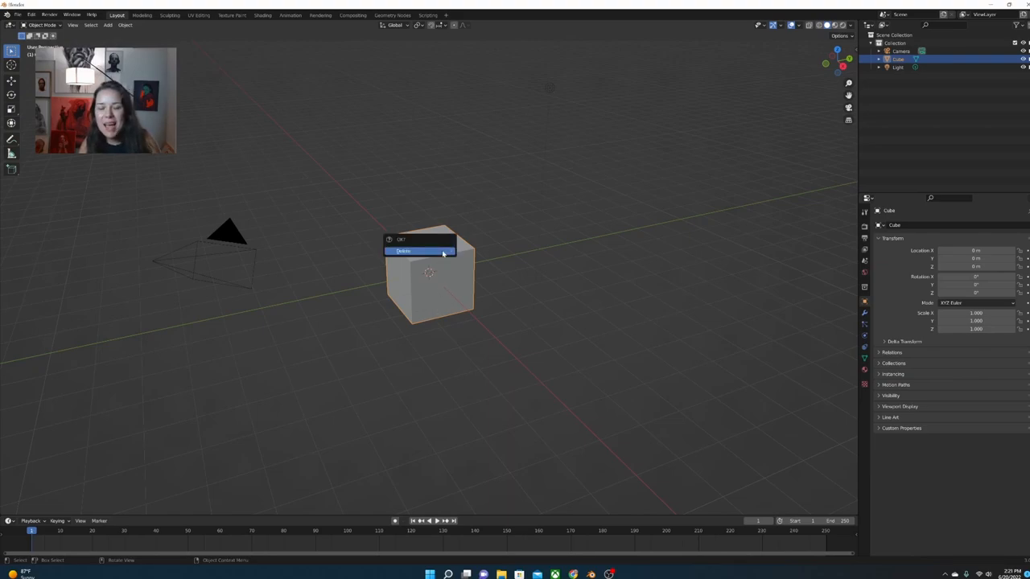
click(411, 251)
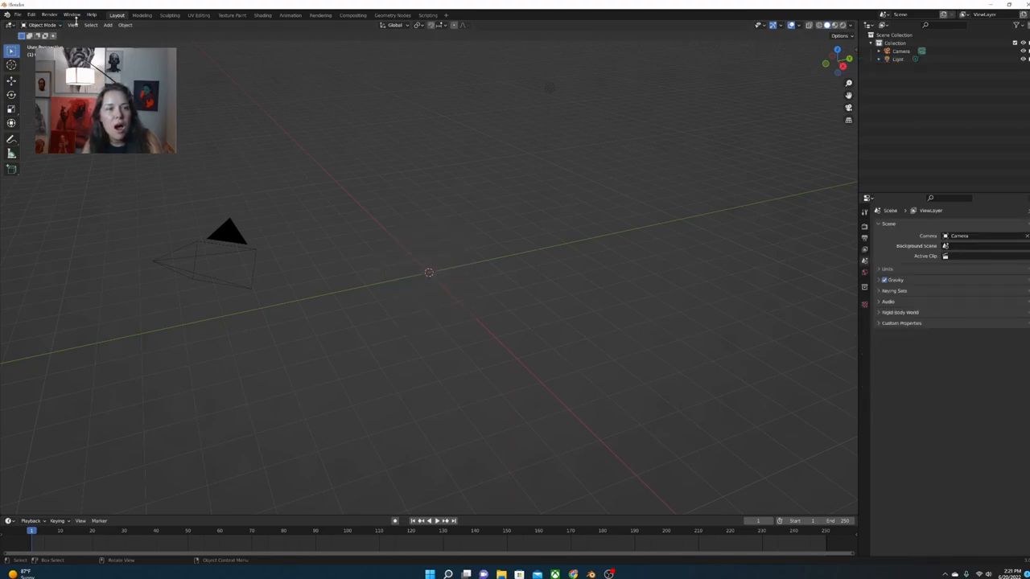
mouse_move(307, 213)
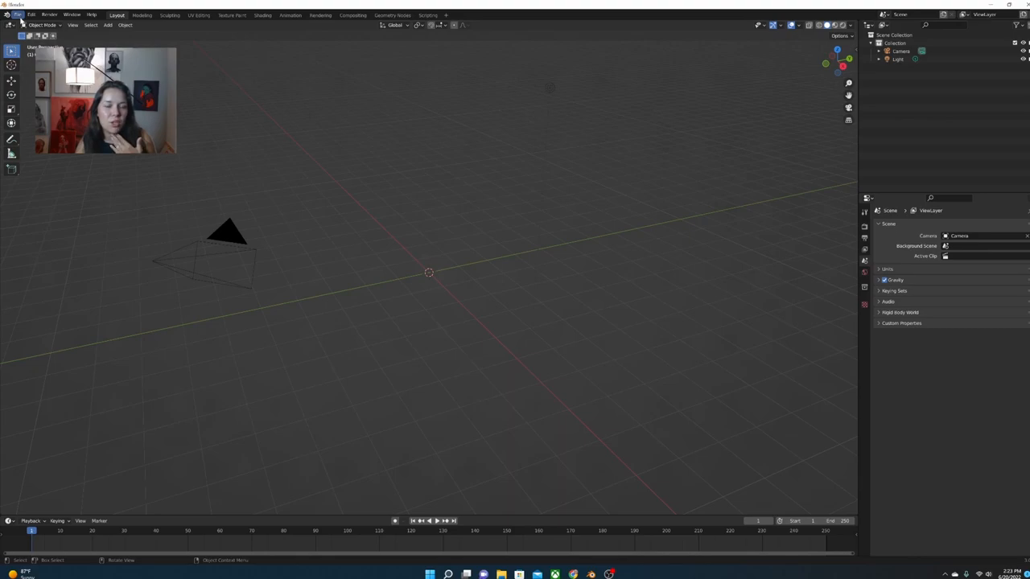
Import the head model as a Wavefront OBJ from the Desktop folder.
click(11, 13)
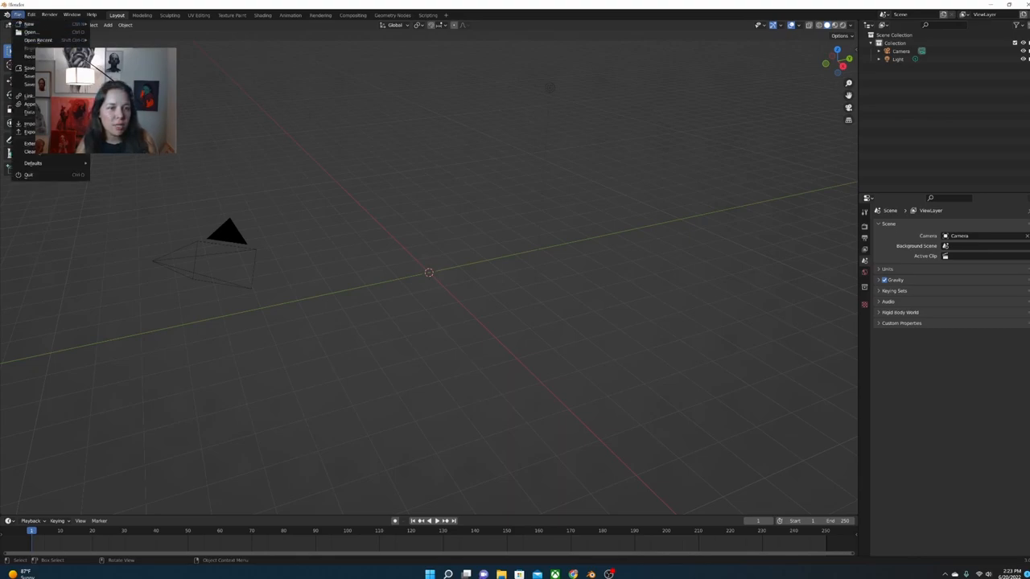
click(27, 125)
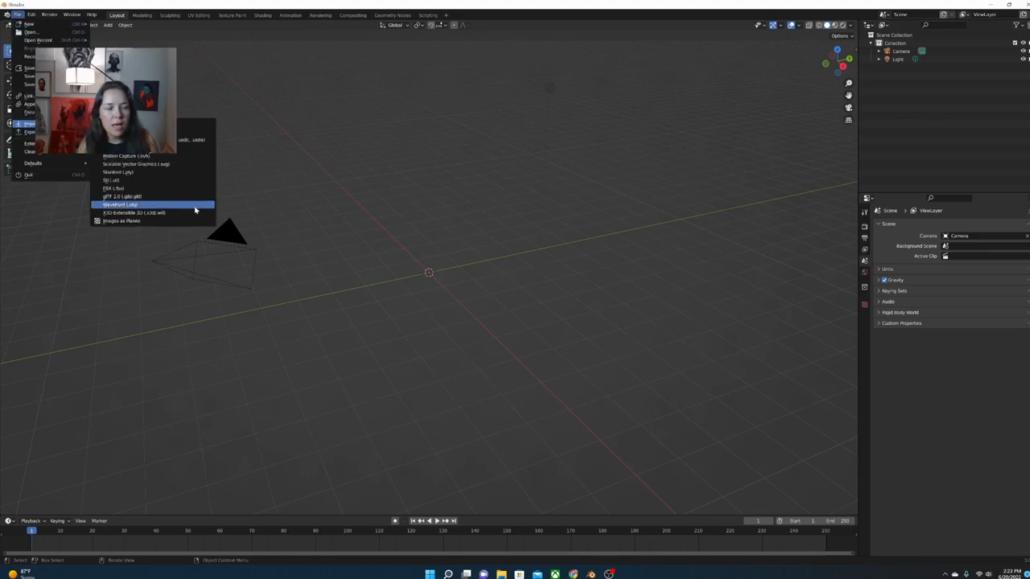
mouse_move(196, 209)
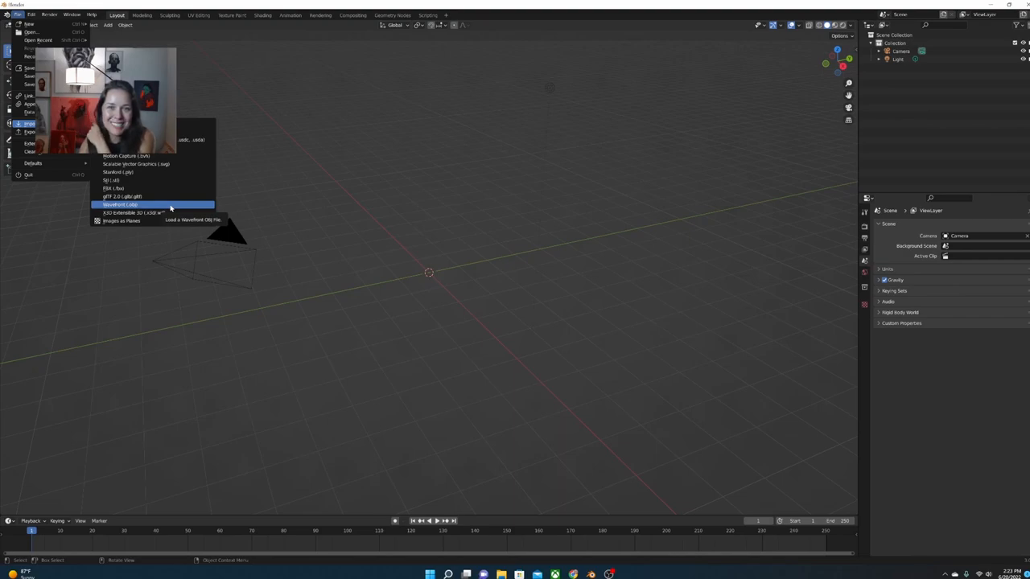
click(122, 203)
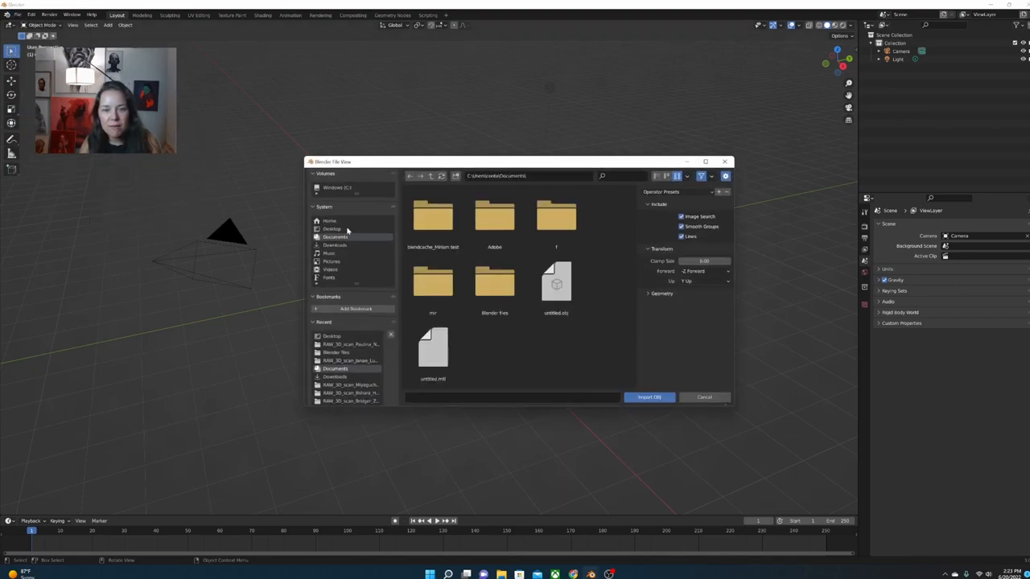
click(331, 229)
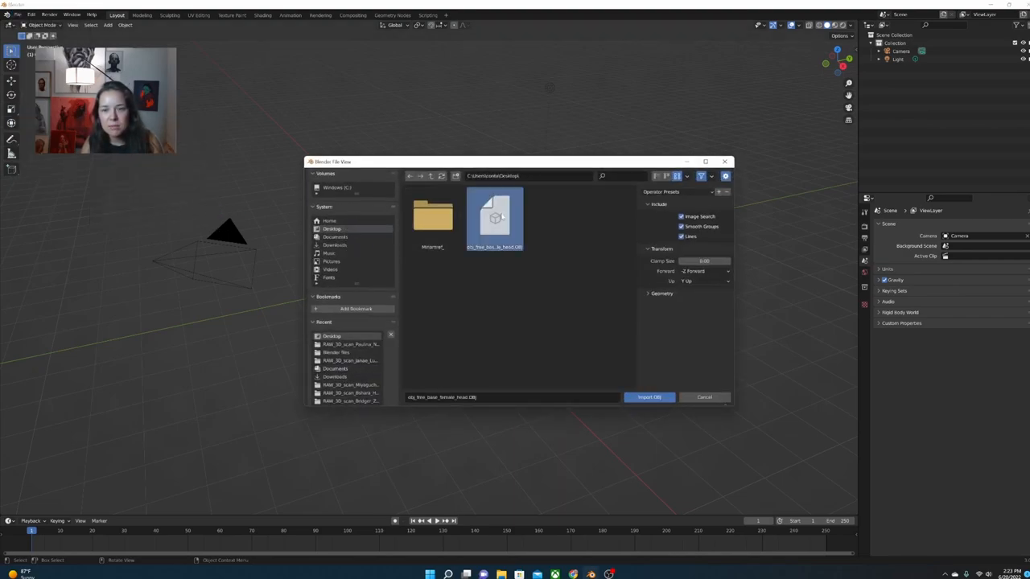
click(650, 397)
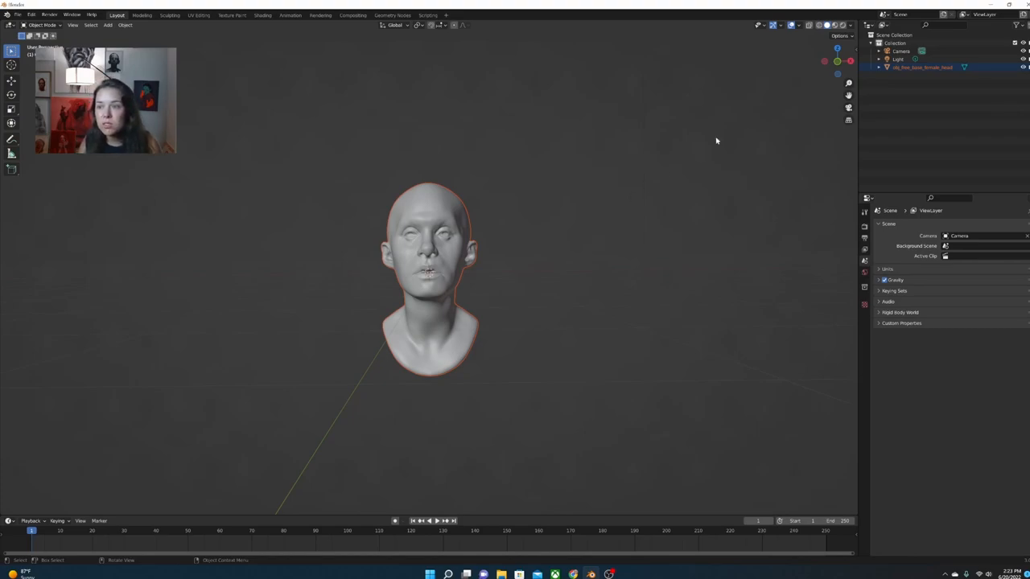
mouse_move(848, 109)
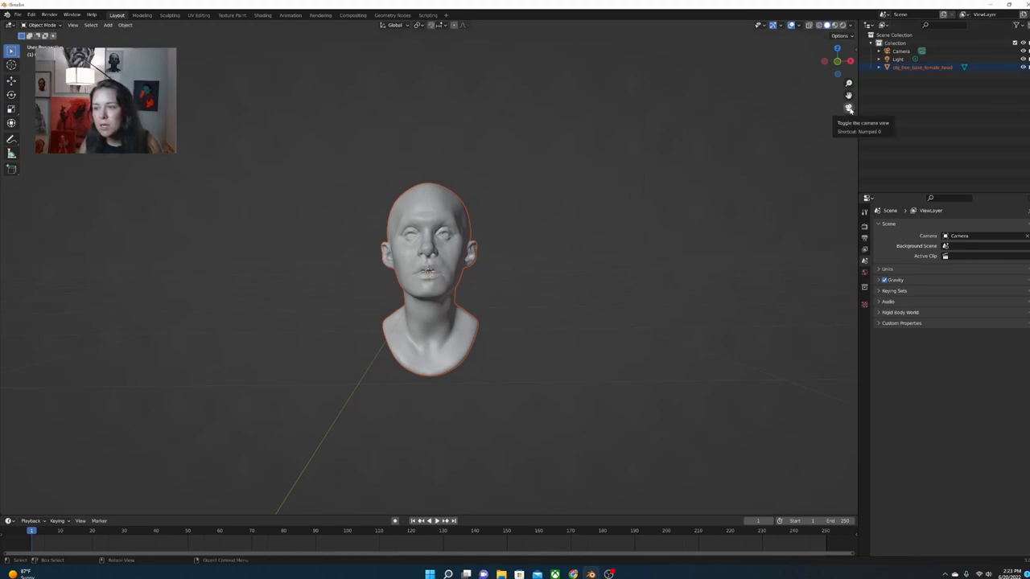
Enter camera view and adjust the camera's location in the sidebar to centre the head.
click(849, 108)
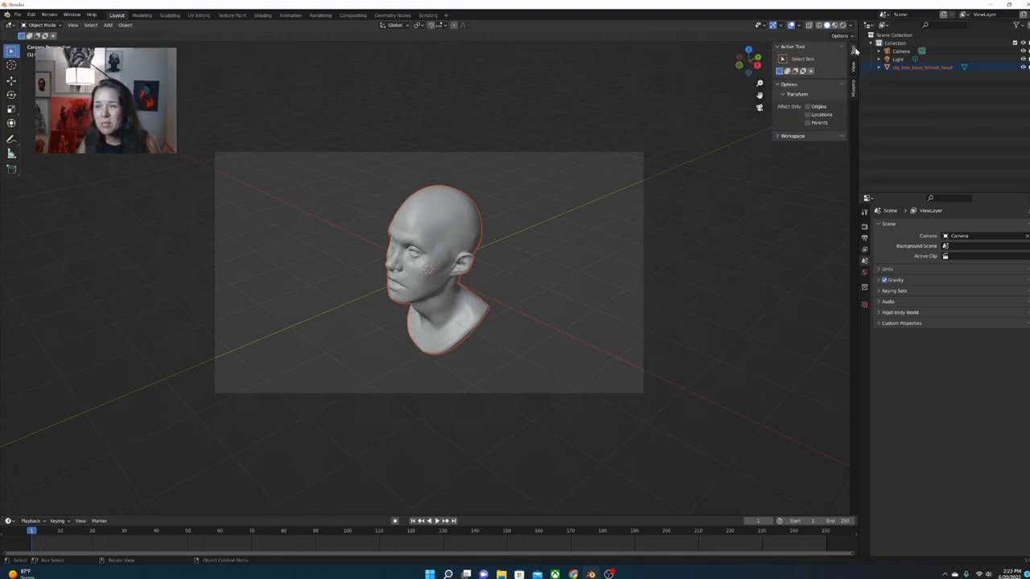
click(896, 51)
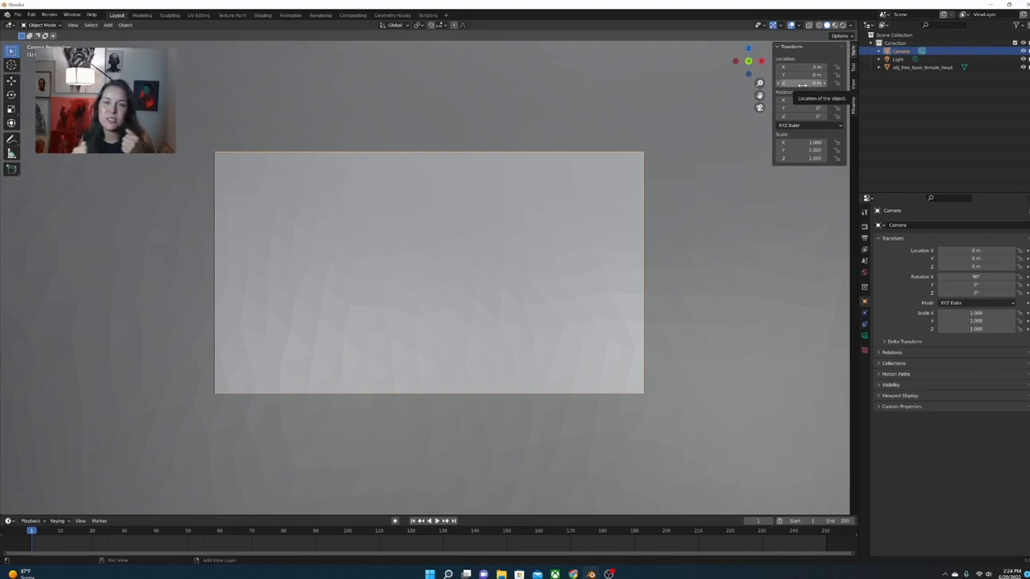
click(806, 82)
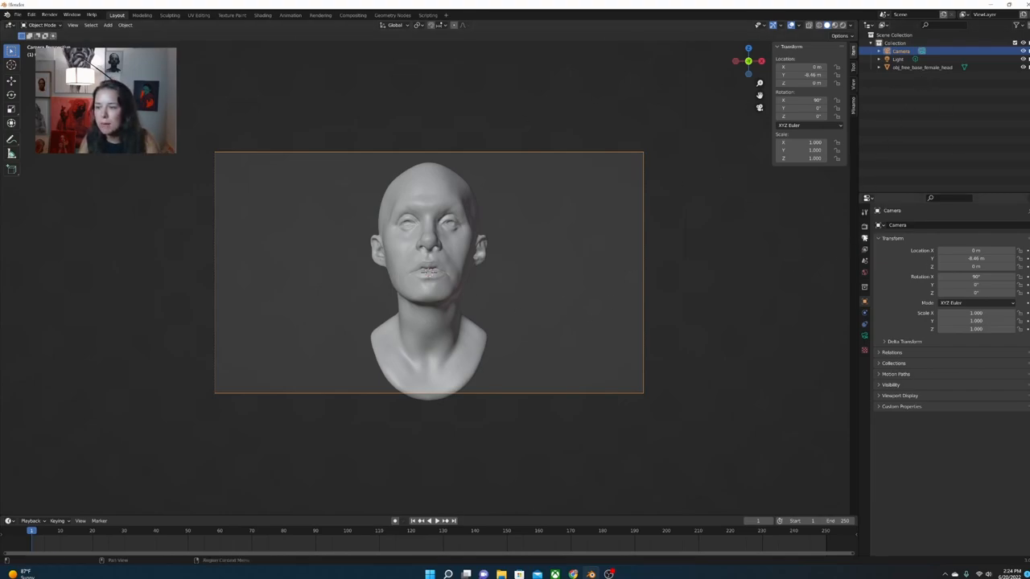
mouse_move(865, 238)
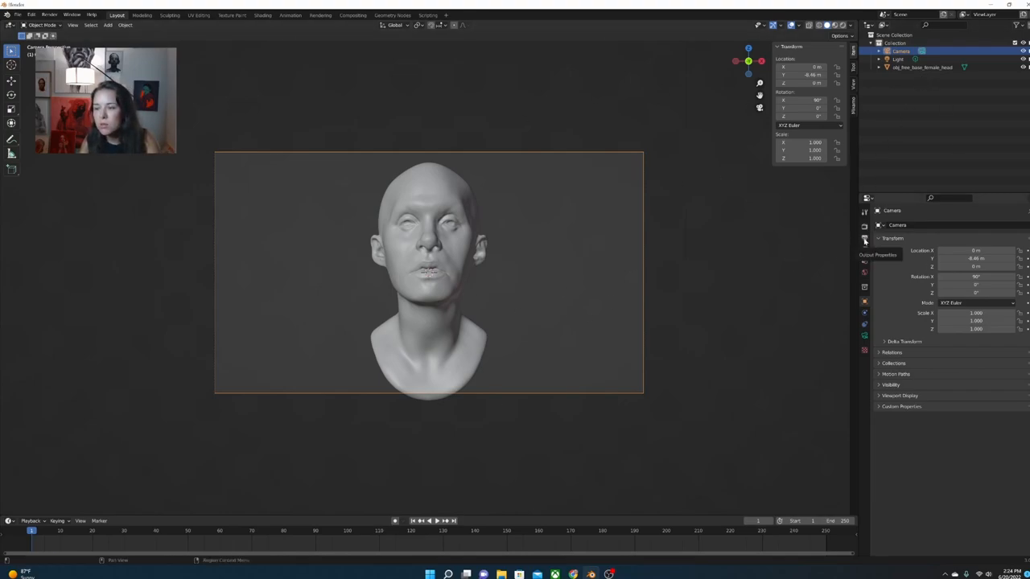
Set the output resolution to 1600 on one axis for a tall portrait frame.
click(864, 241)
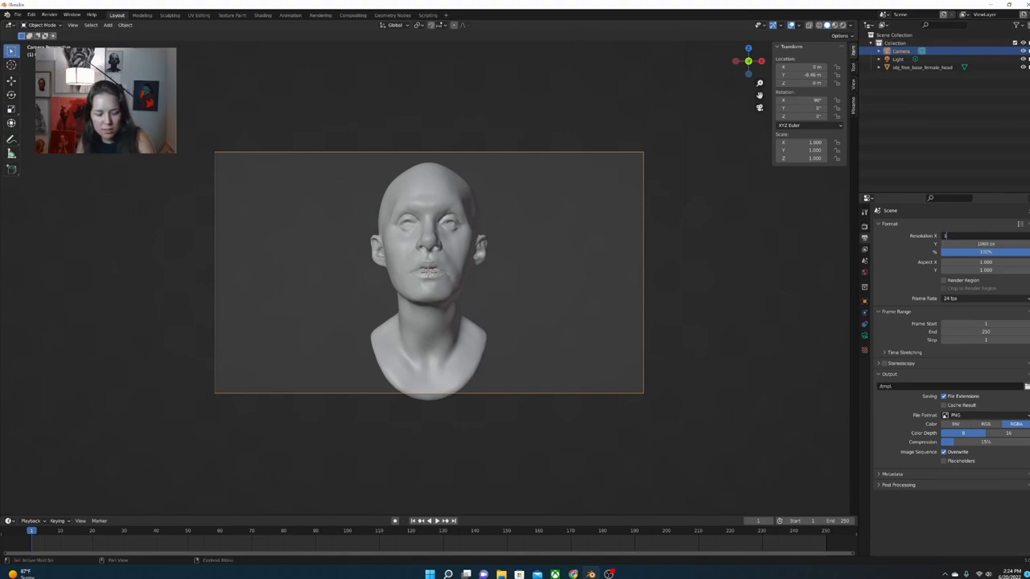
text(1600)
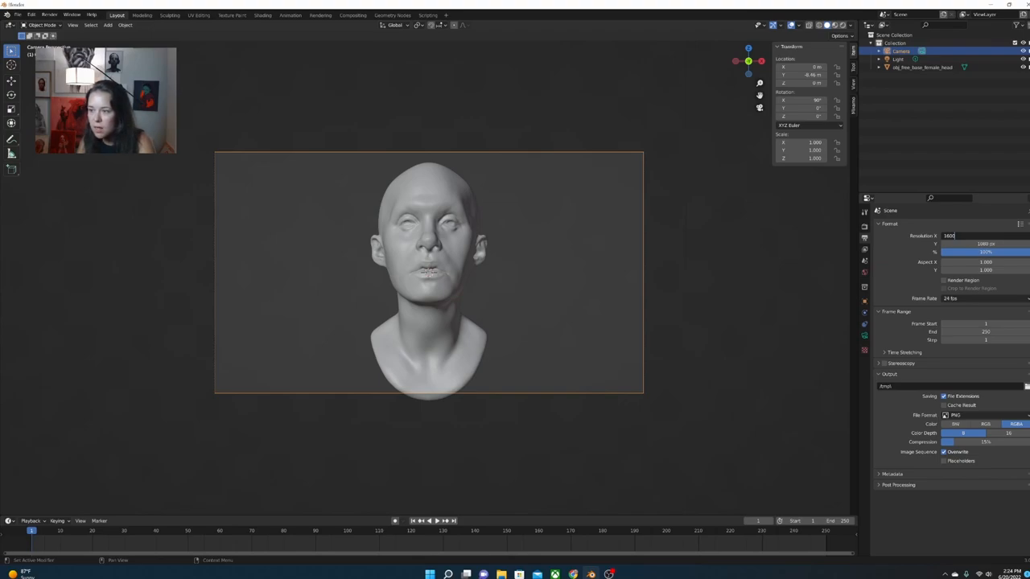
click(981, 244)
text(2000)
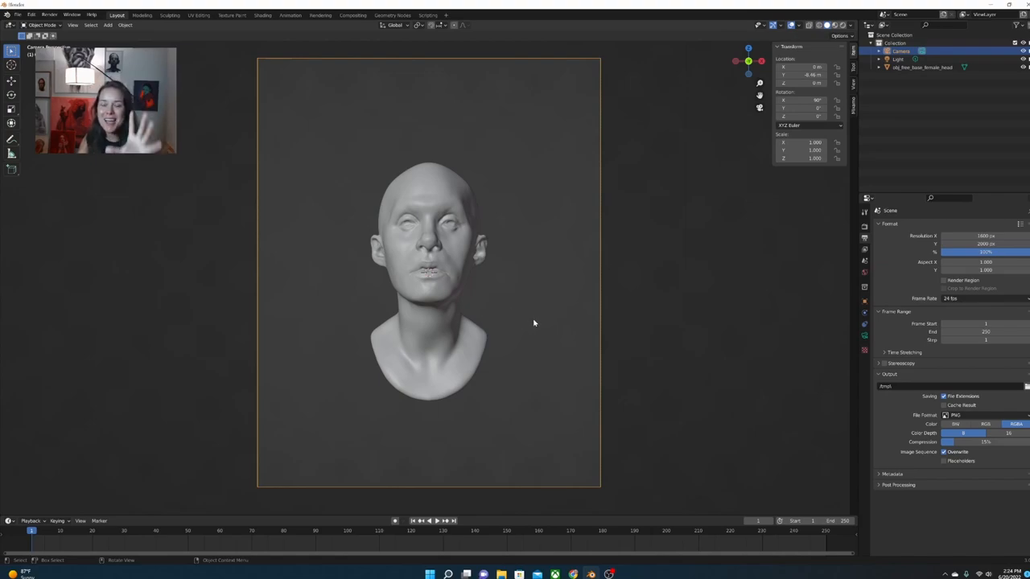
mouse_move(737, 258)
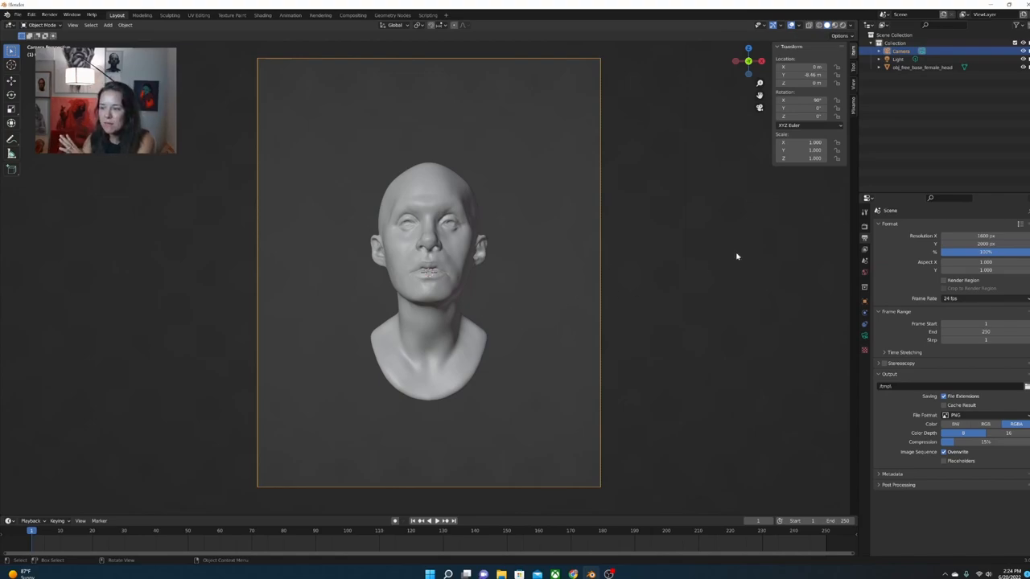
mouse_move(747, 100)
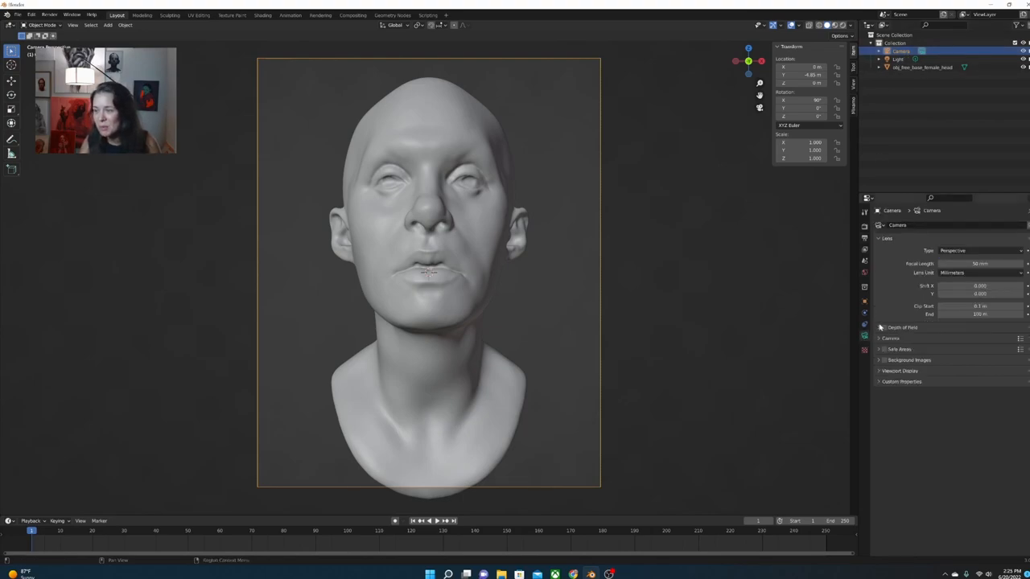
mouse_move(965, 273)
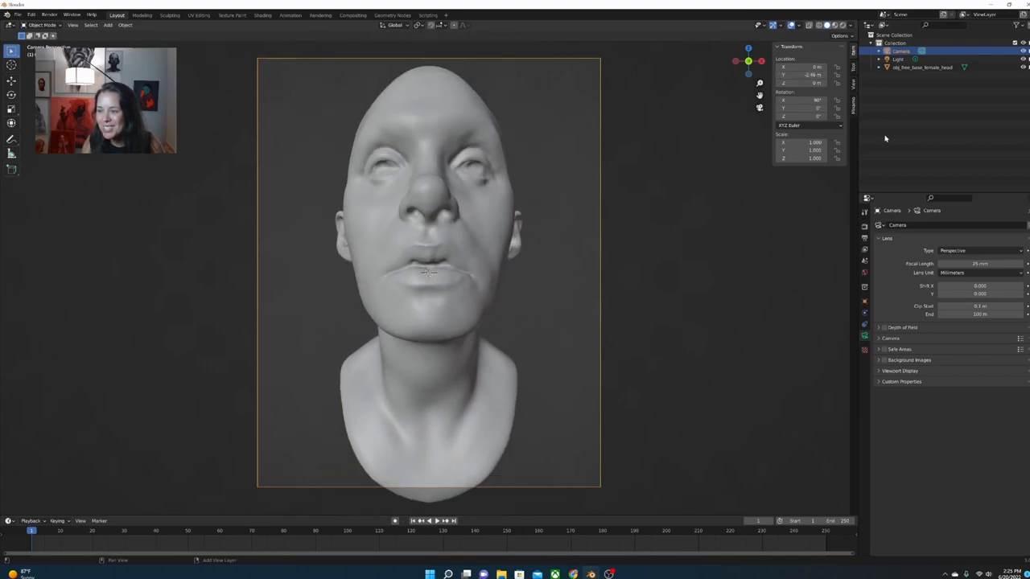
Increase the camera's focal length so the head fills the portrait frame.
double_click(975, 264)
text(85)
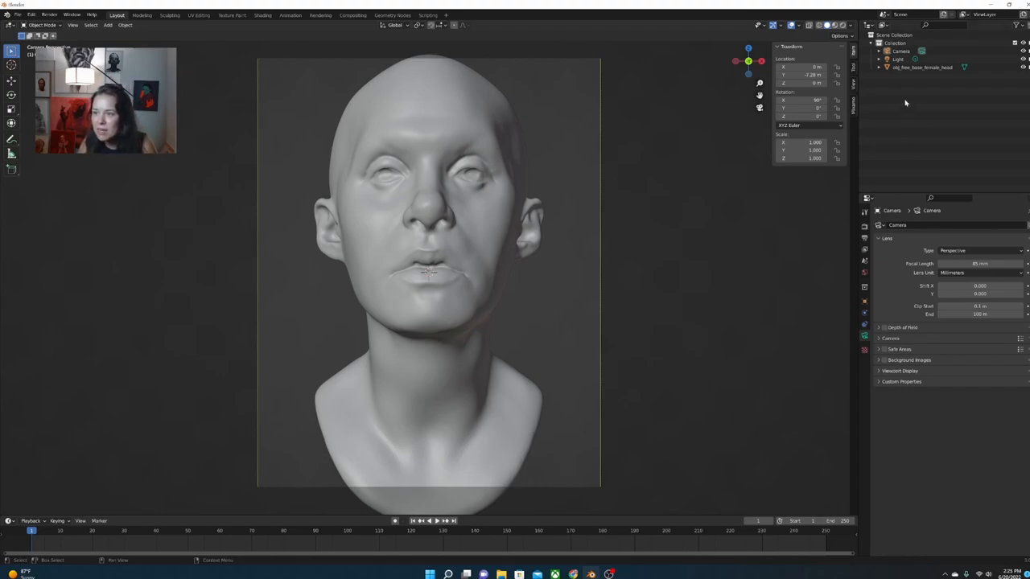
Select the head mesh and bring up its imported material settings.
click(921, 73)
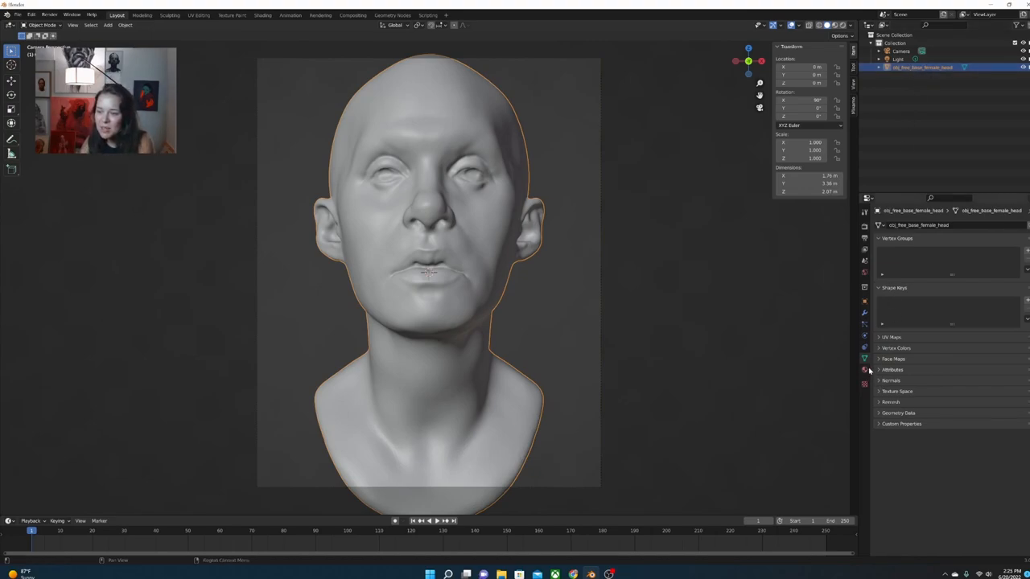
click(862, 368)
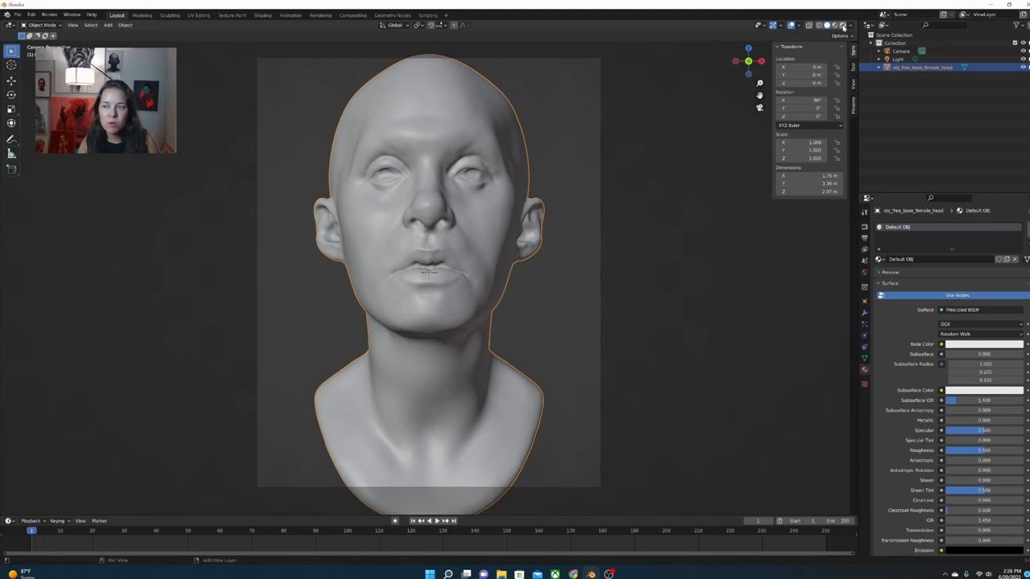
mouse_move(838, 24)
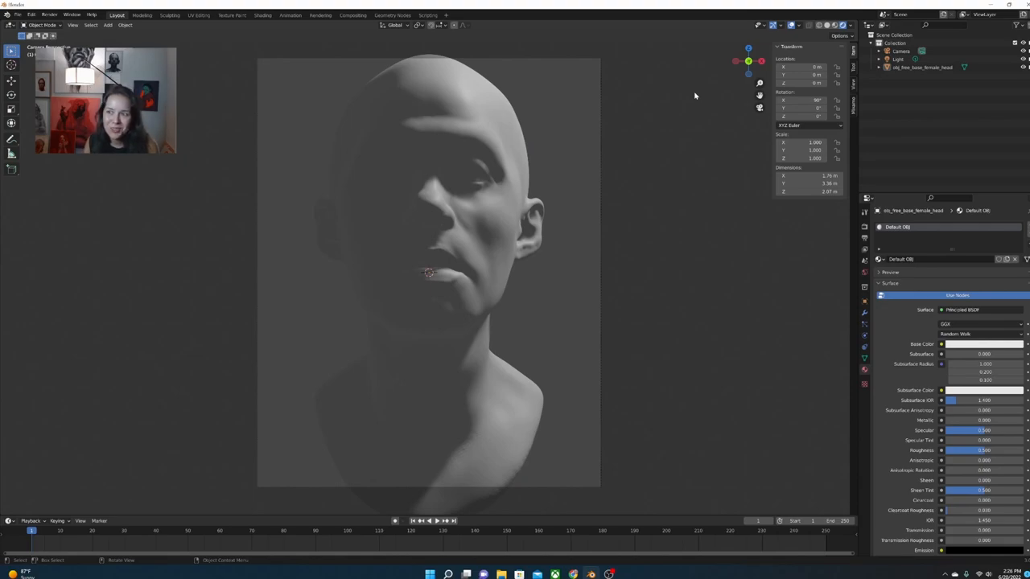
Re-aim the light to illuminate the face from above, then tweak the head's material slider.
click(896, 58)
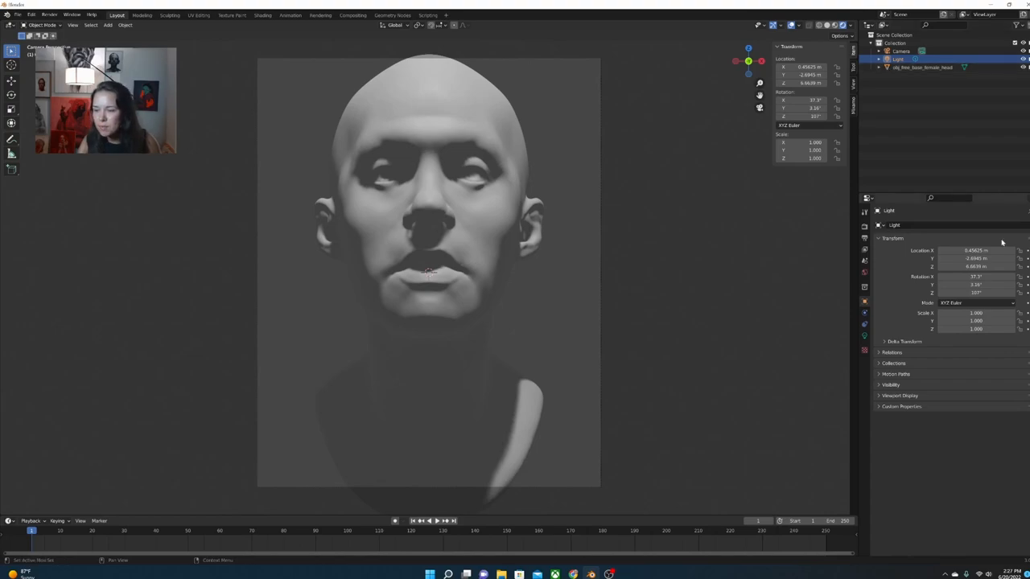
click(927, 68)
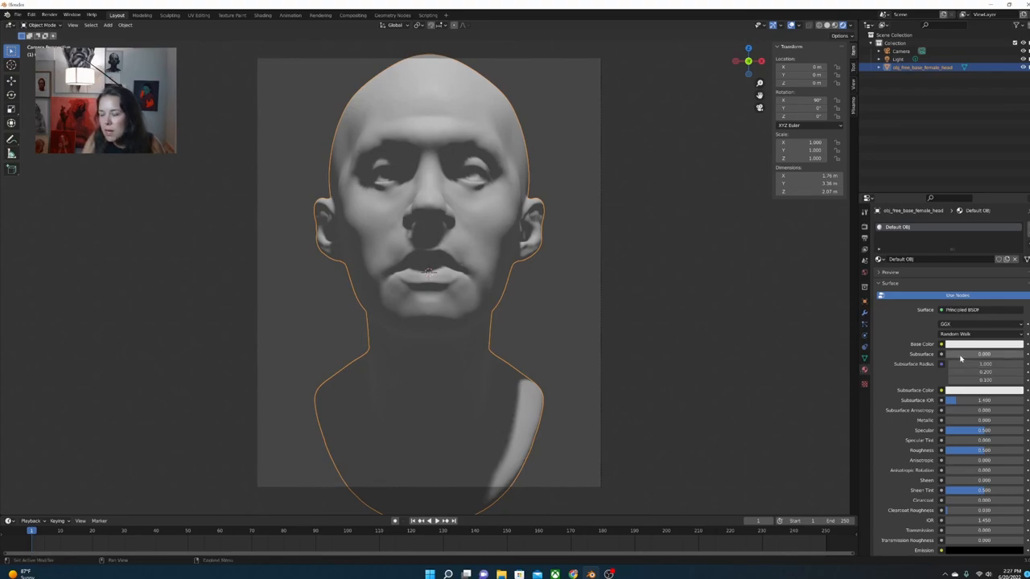
drag(965, 354, 982, 354)
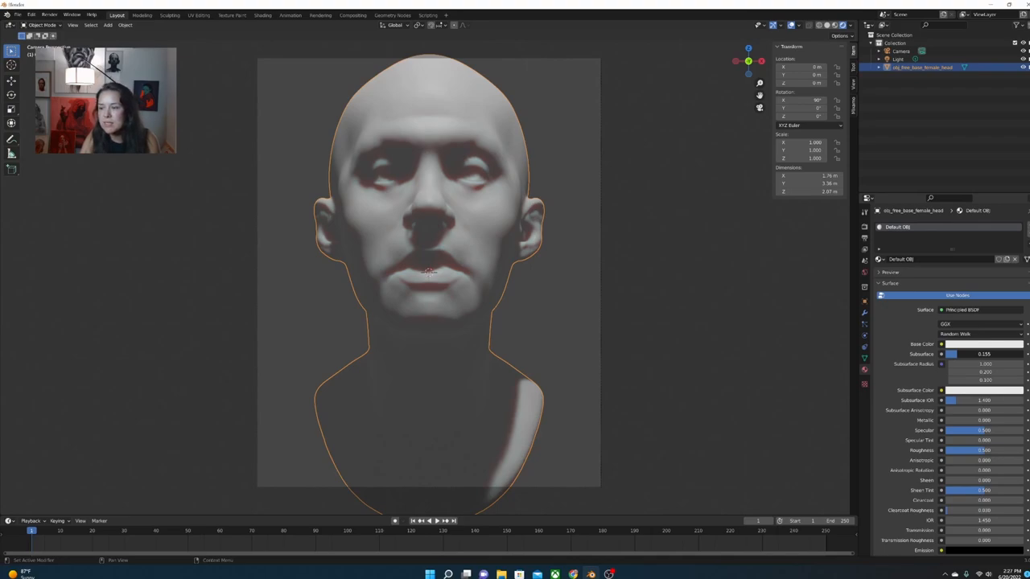
mouse_move(962, 361)
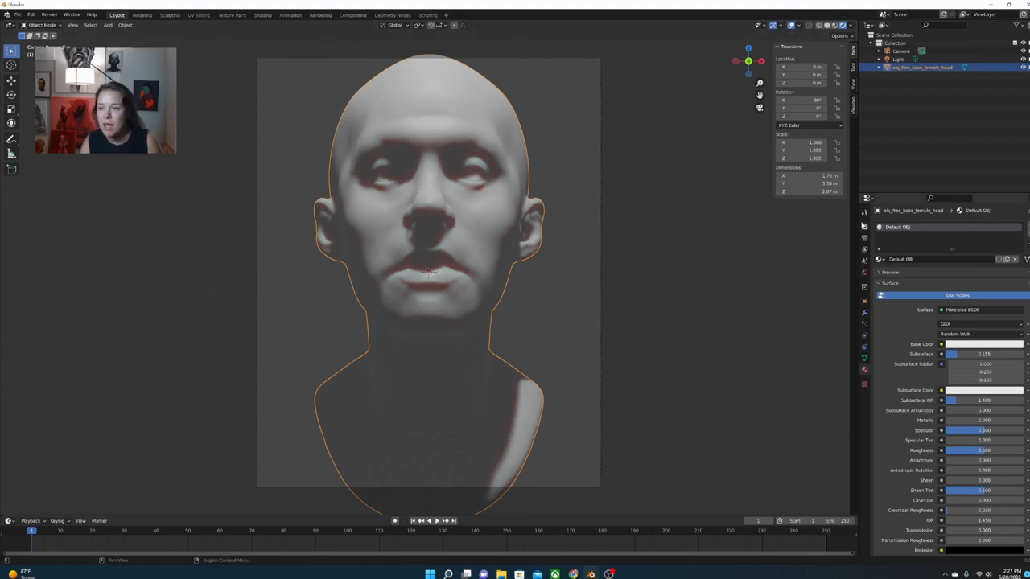
Switch the render engine to Cycles with GPU Compute as the device.
click(862, 231)
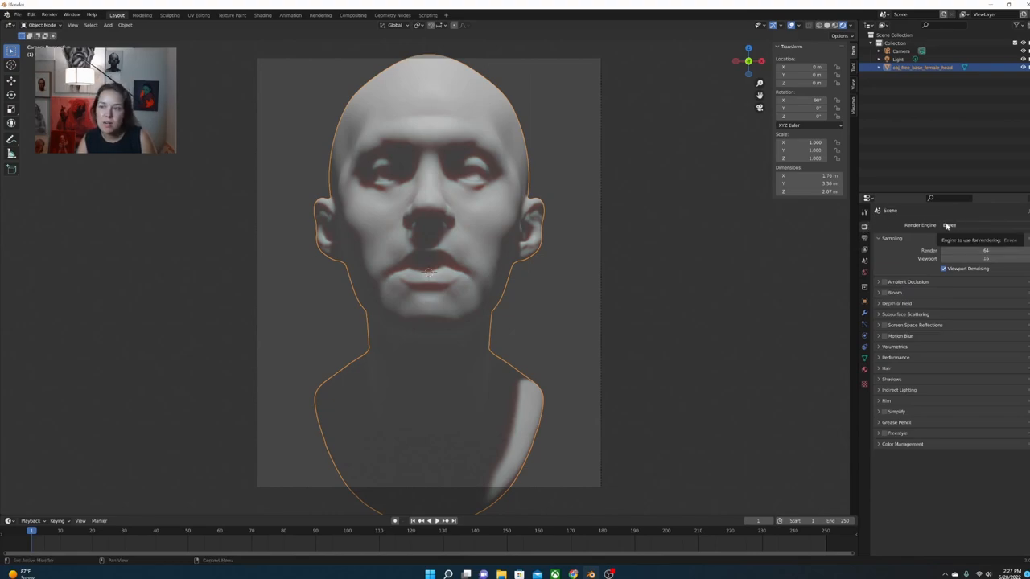
click(962, 224)
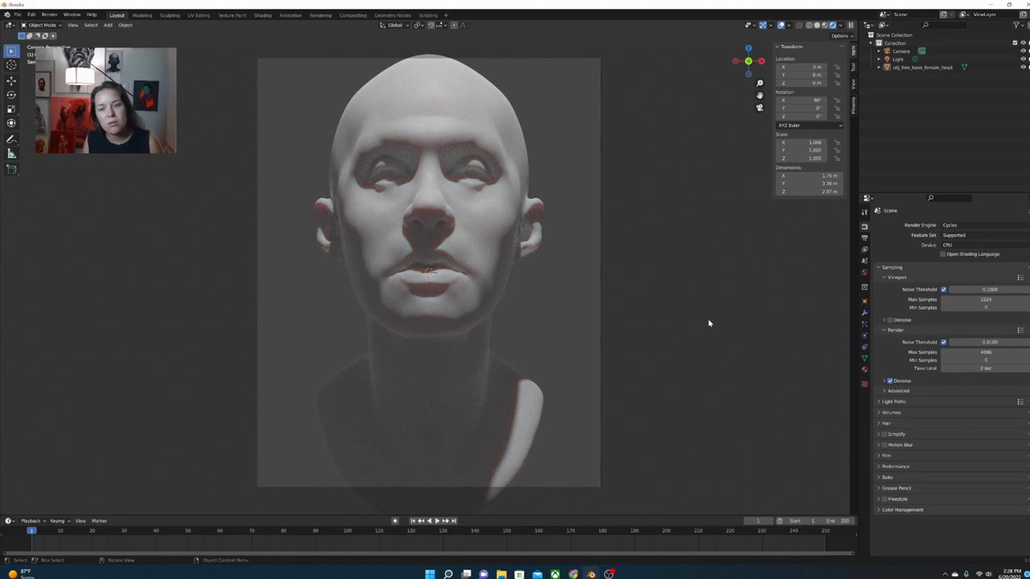
click(978, 245)
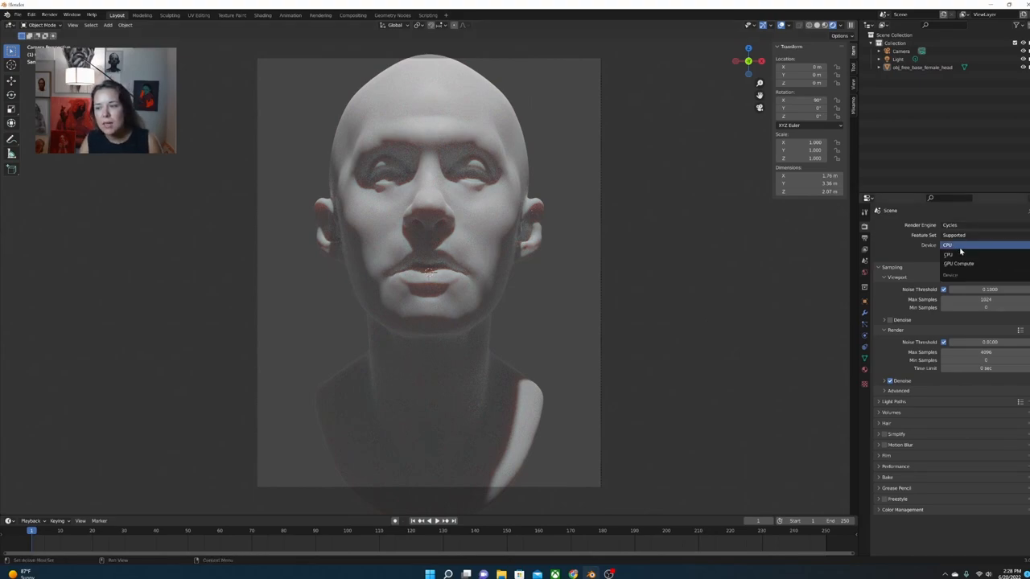
click(958, 263)
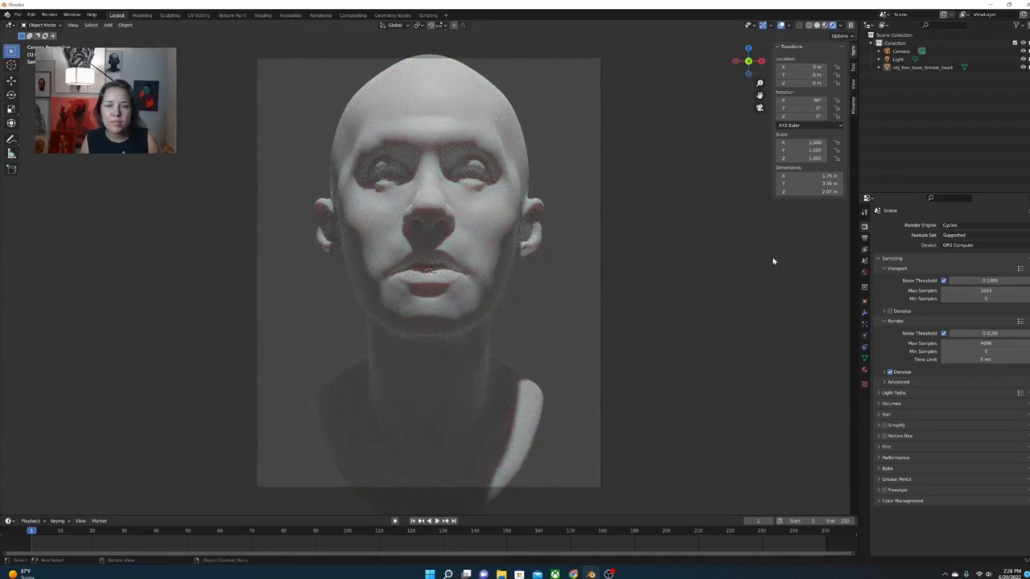
Set the render engine back to Eevee and return to the head's material settings.
click(963, 225)
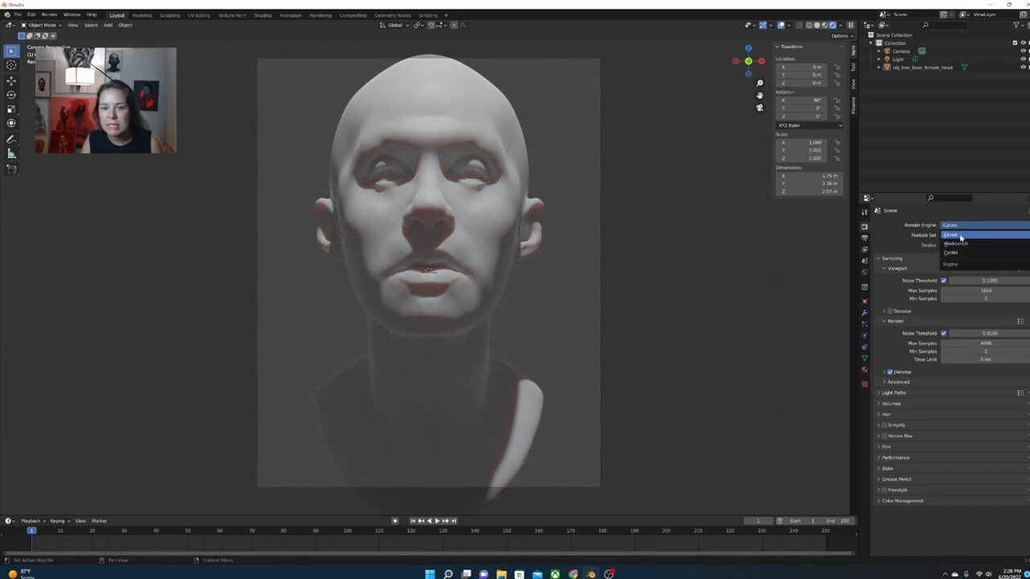
click(968, 235)
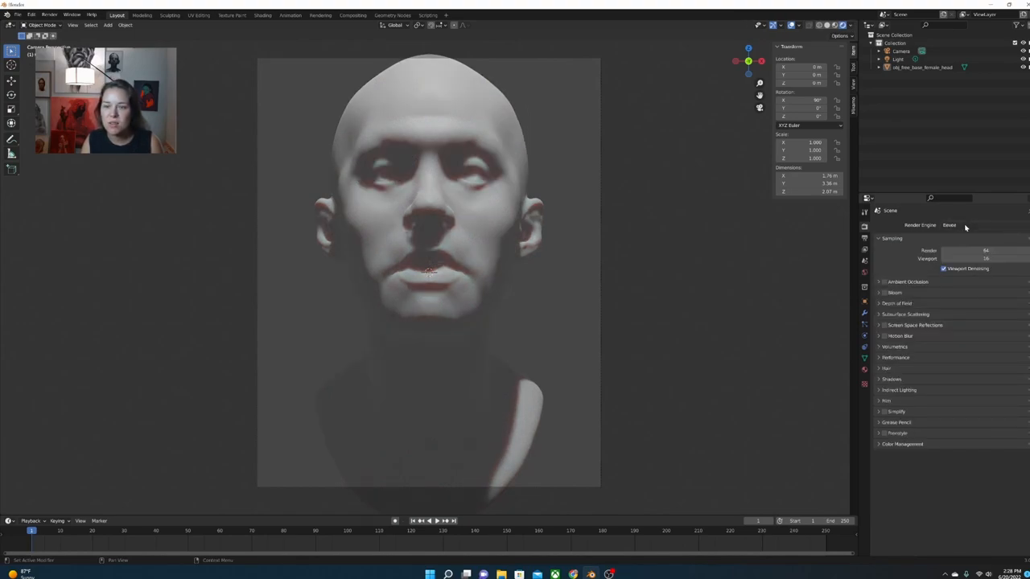
click(949, 225)
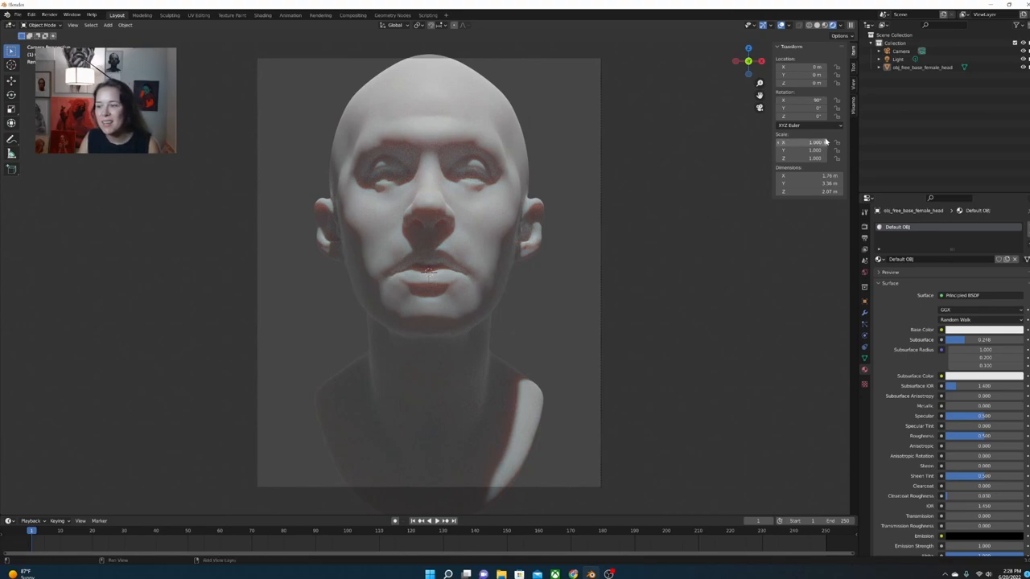
mouse_move(823, 141)
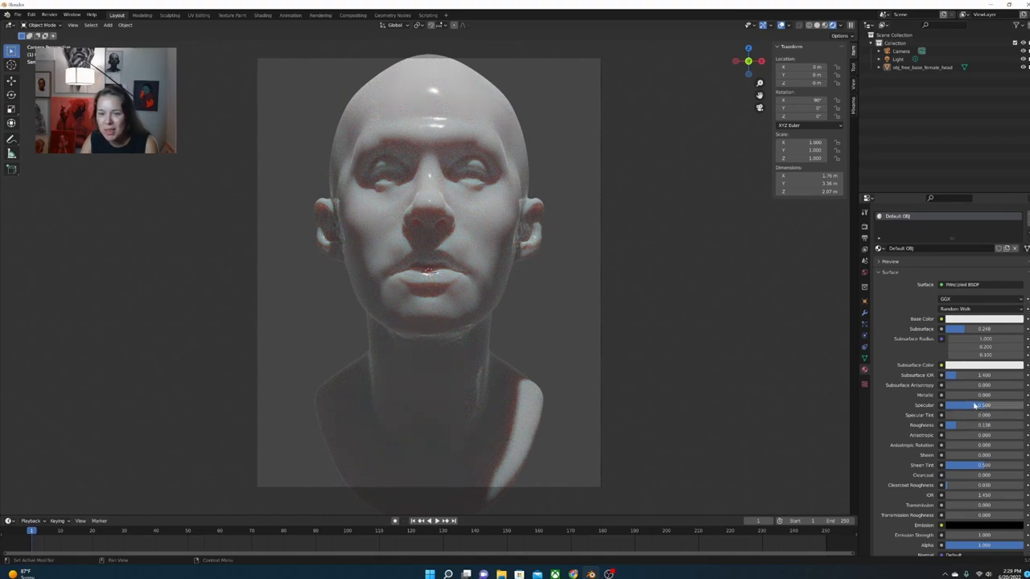
Lower the skin material's roughness for a glossy finish, then select the light.
drag(952, 405, 1010, 405)
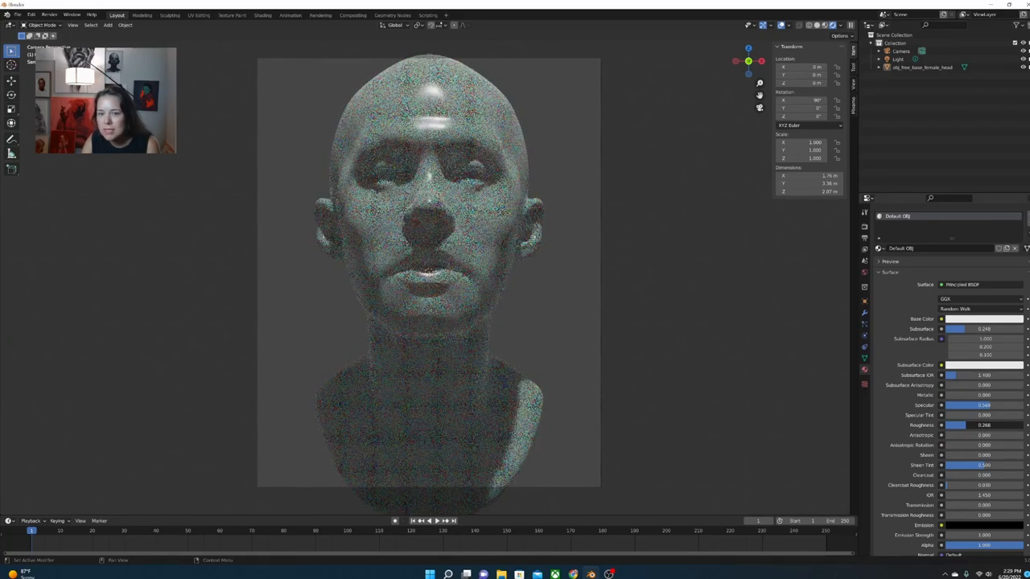
click(896, 61)
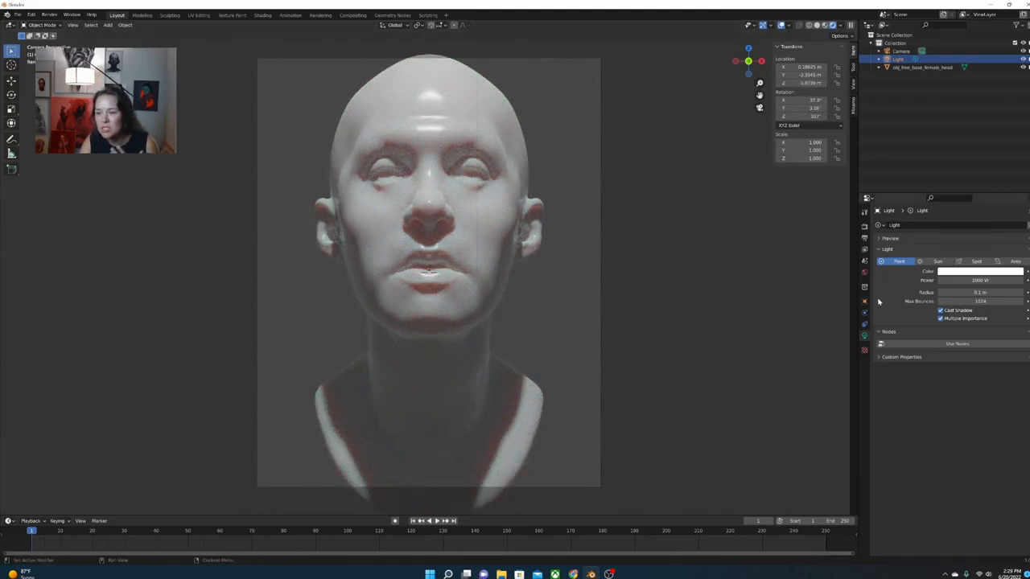
Rotate the head on the X axis so the face tilts upward, then select the camera.
click(911, 69)
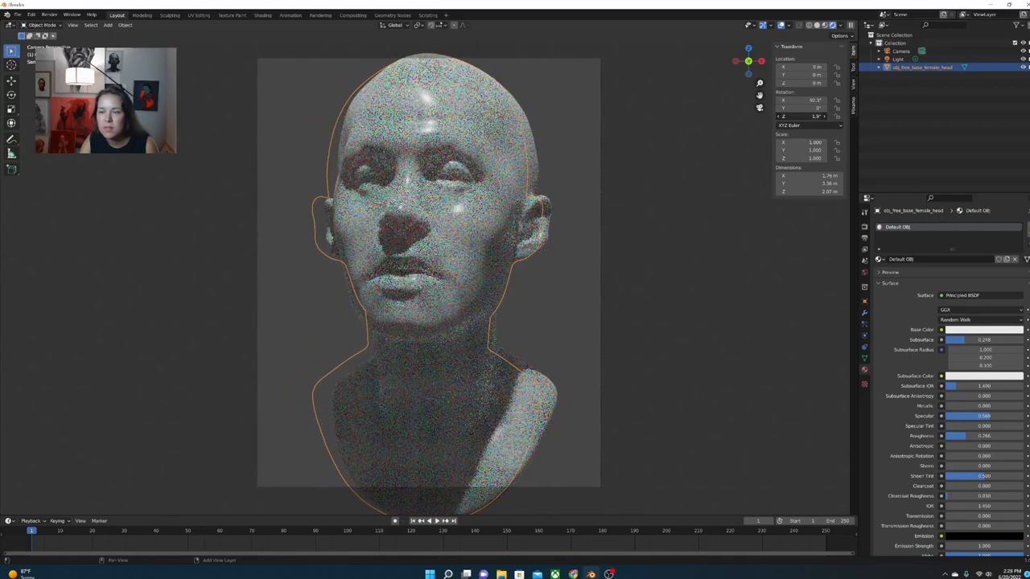
drag(804, 108, 813, 108)
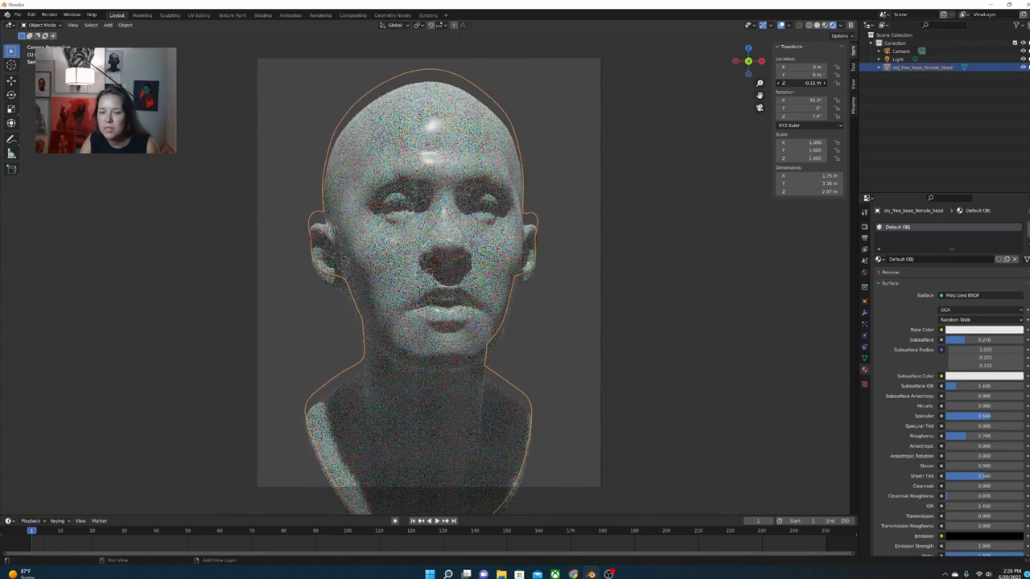
click(911, 51)
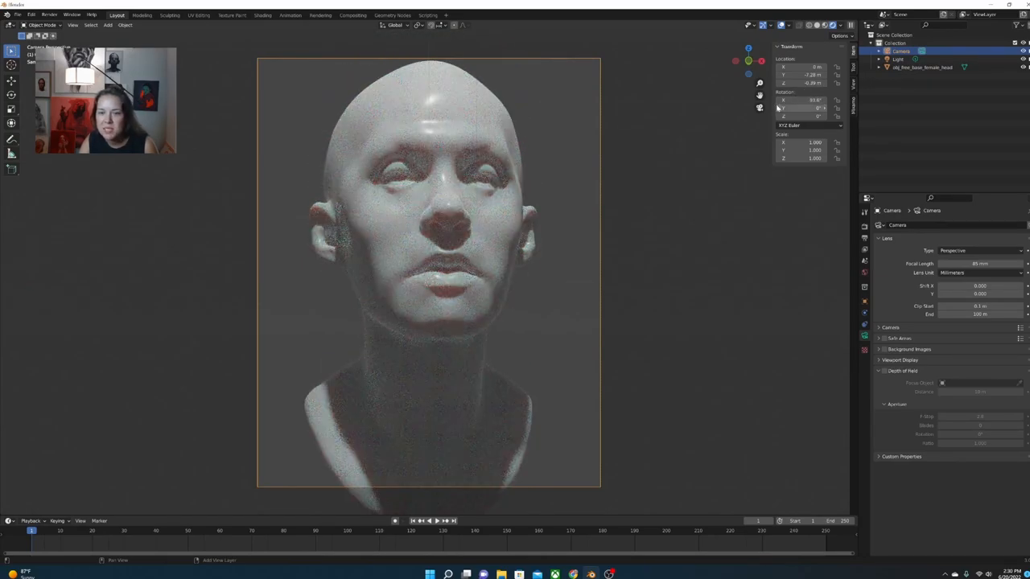
mouse_move(748, 106)
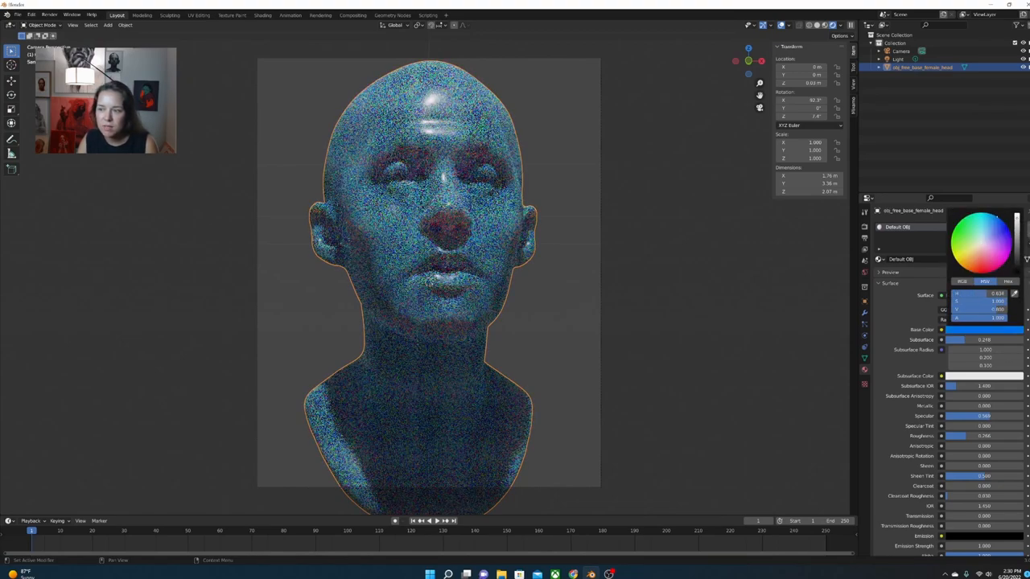
Brighten the world background, tint the head's Principled BSDF subsurface skin tone, and view it in Rendered shading.
click(991, 250)
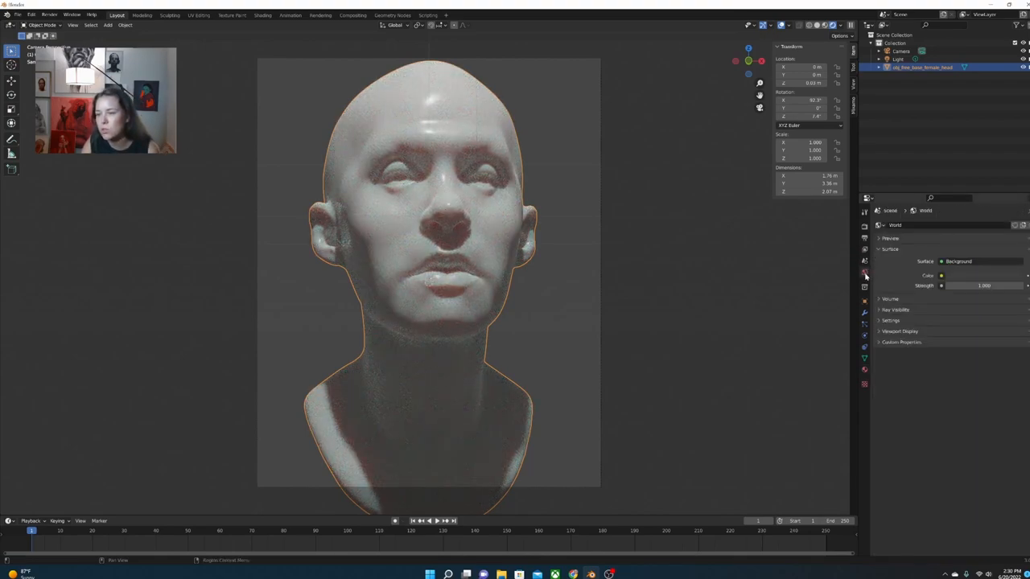
click(949, 277)
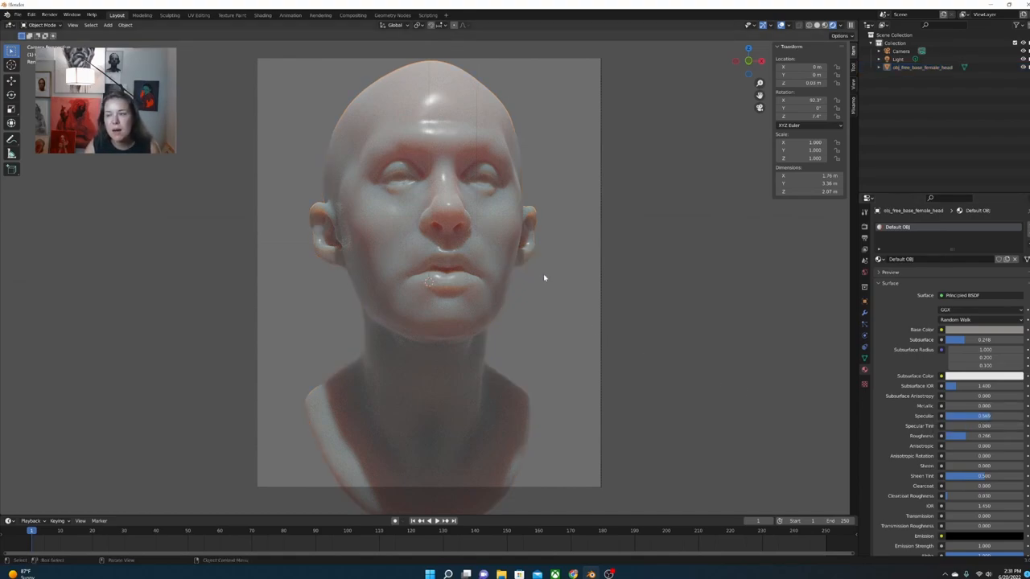
click(923, 74)
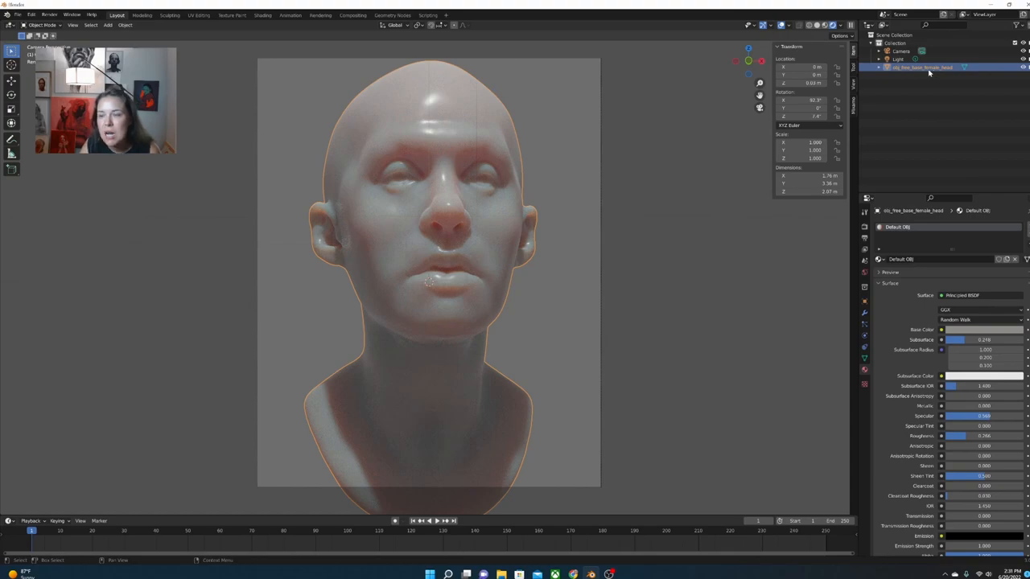
Enter Sculpt Mode on the head and display it as plain grey Solid shading.
click(45, 25)
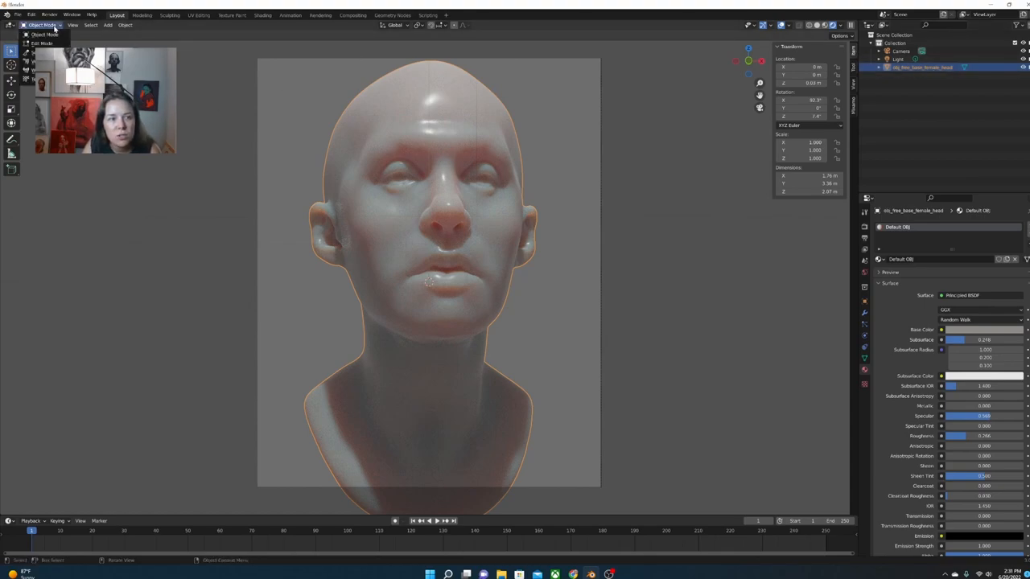
click(42, 26)
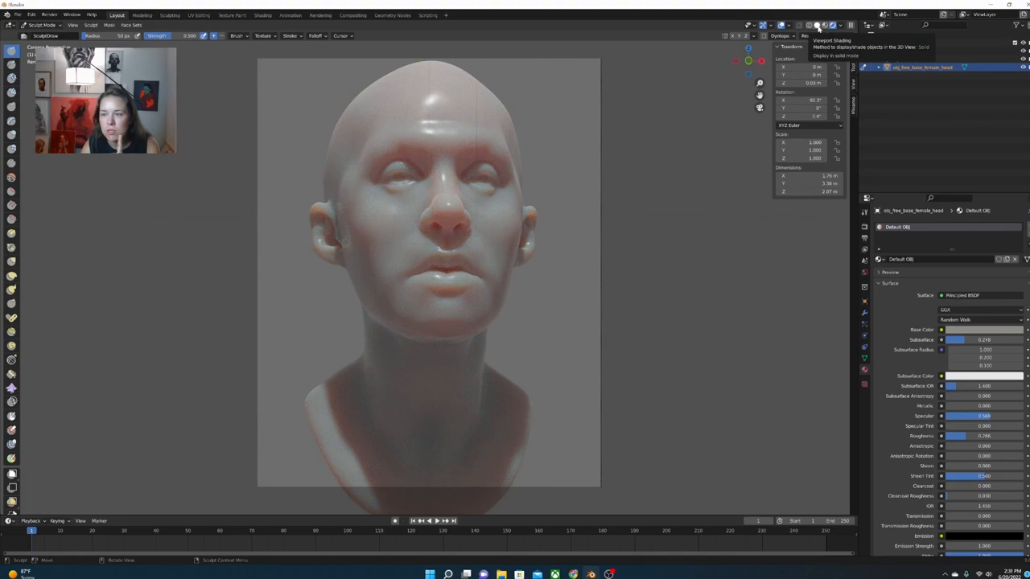
click(804, 23)
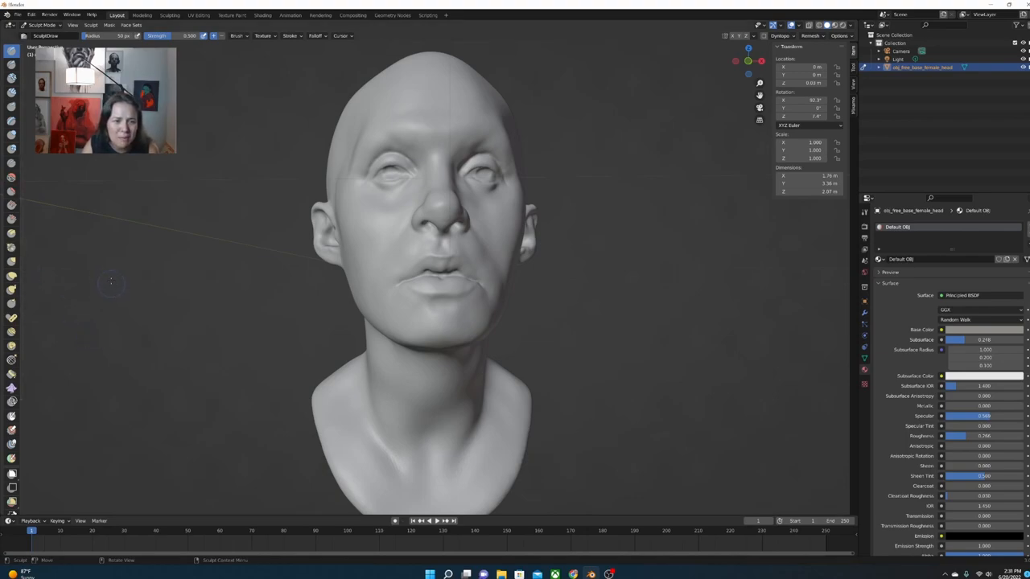
mouse_move(10, 264)
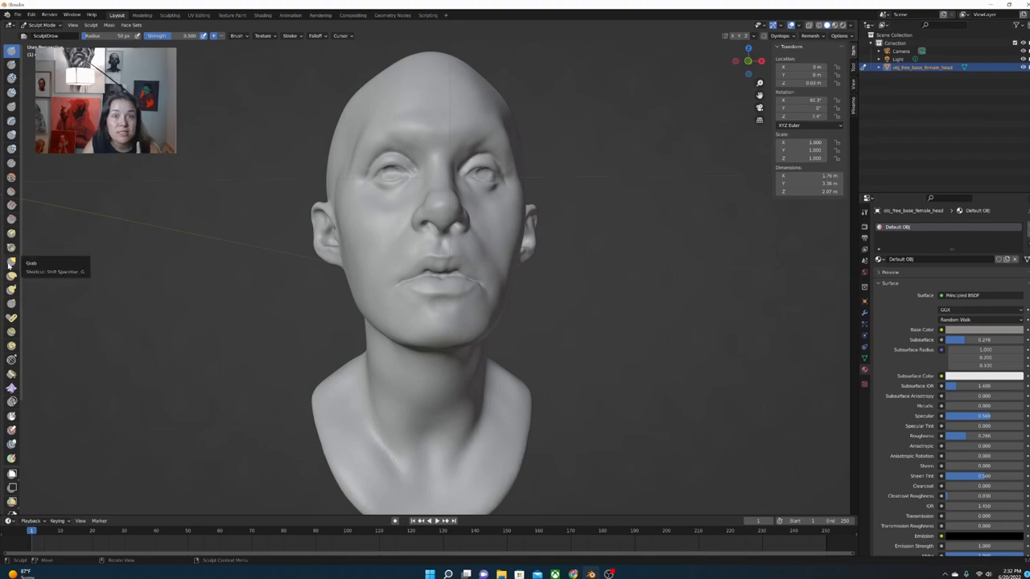
Reshape the right ear with a different sculpt brush.
click(10, 264)
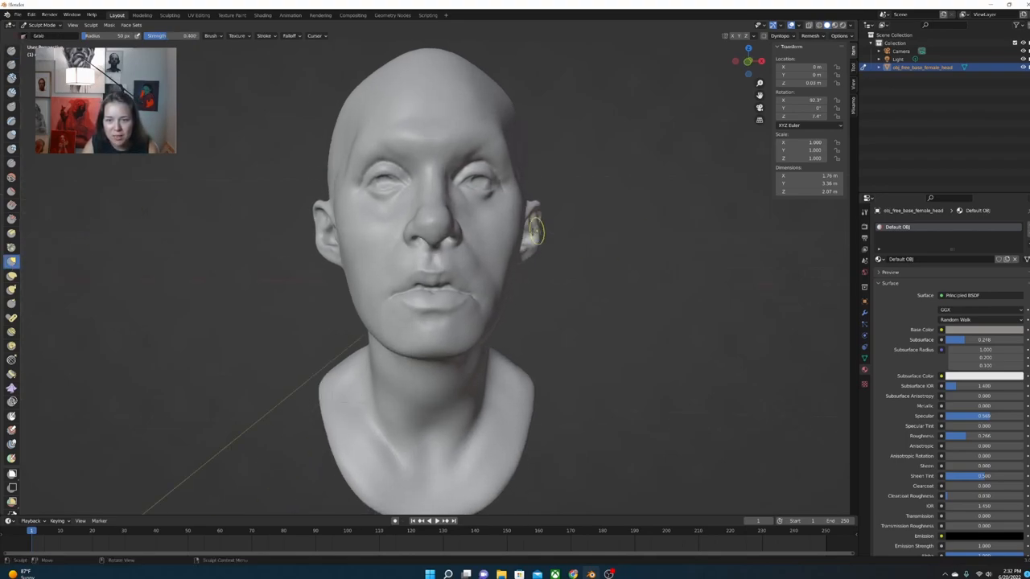
drag(534, 228, 608, 212)
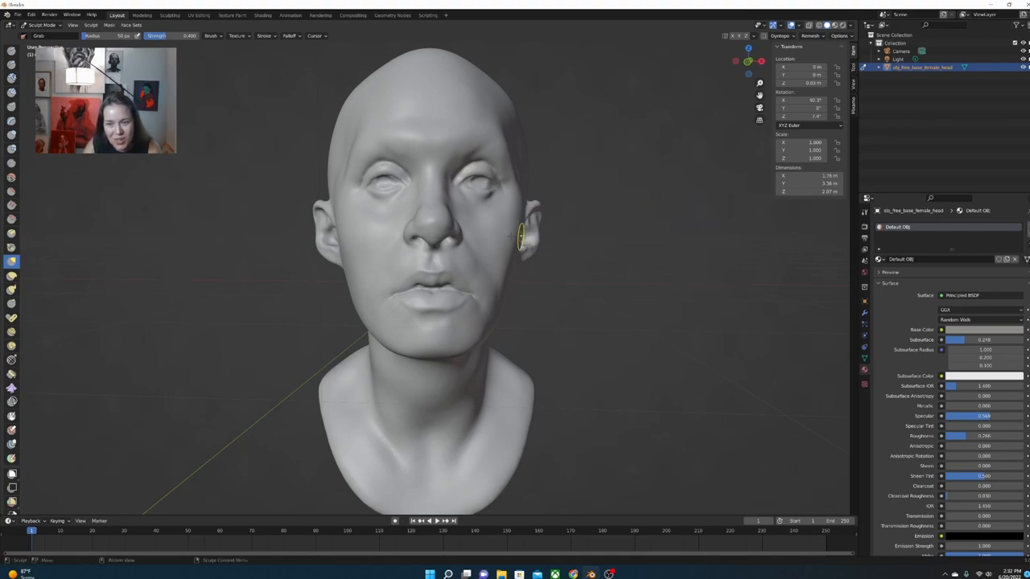
drag(523, 238, 556, 193)
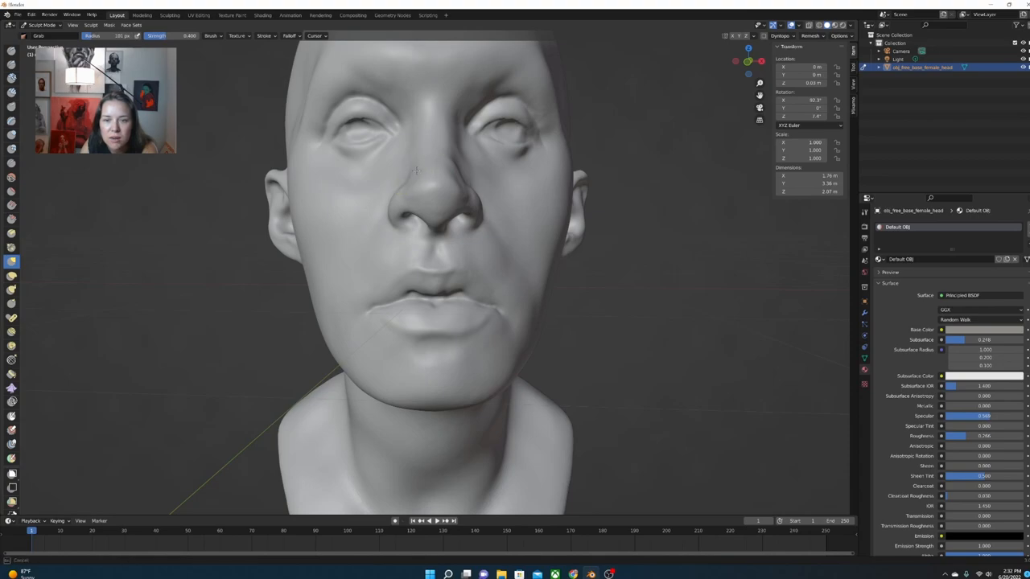
mouse_move(444, 162)
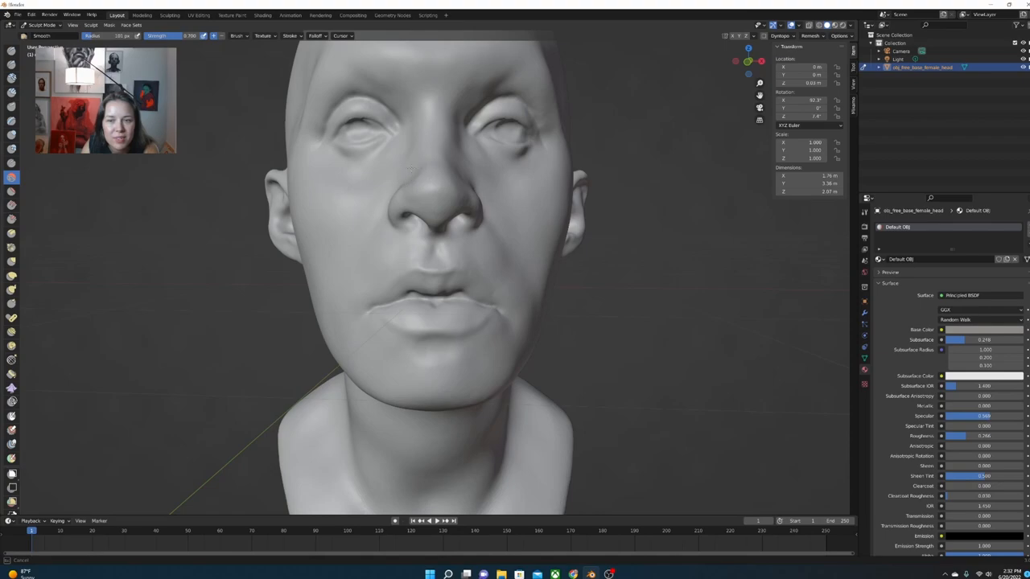
mouse_move(12, 261)
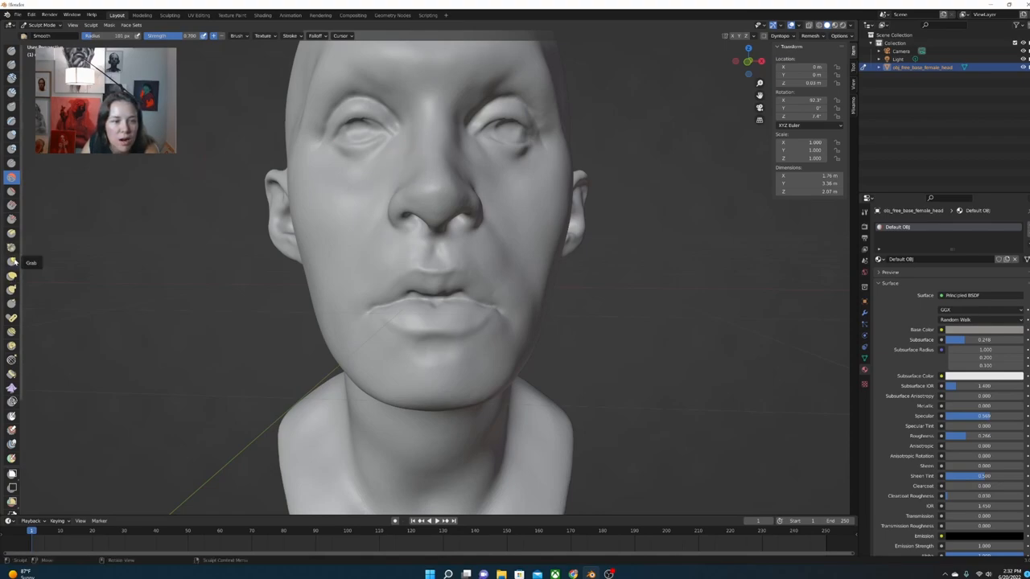
Refine the jaw, neck and lips with another brush, leaving the lips softly parted and fuller.
click(10, 261)
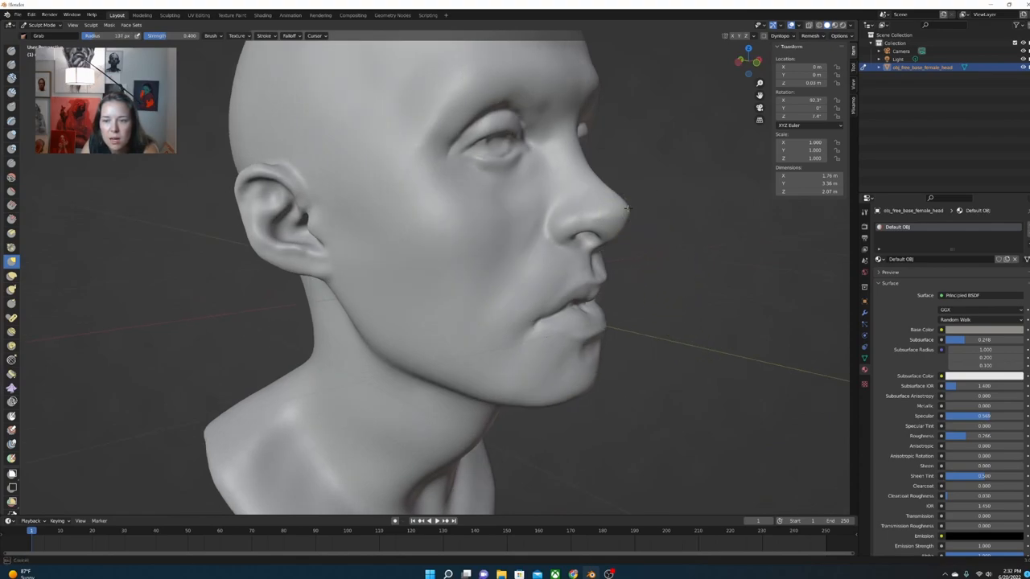
mouse_move(659, 248)
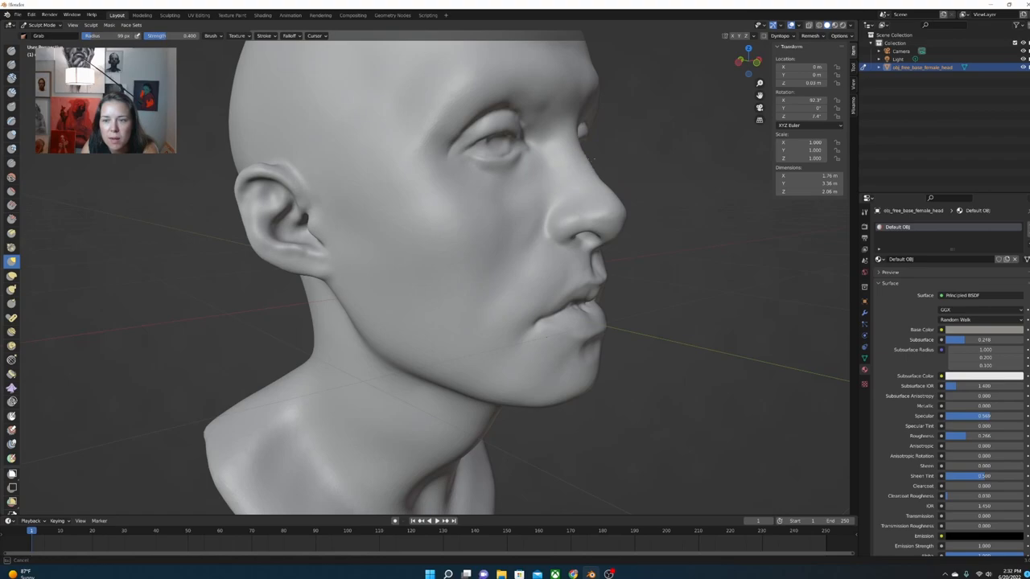
mouse_move(601, 178)
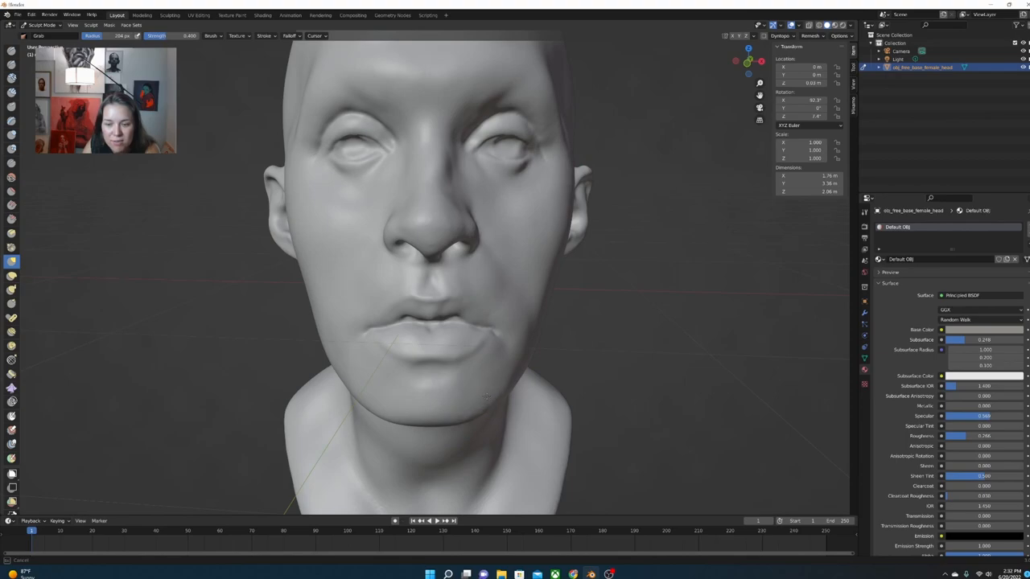
mouse_move(357, 399)
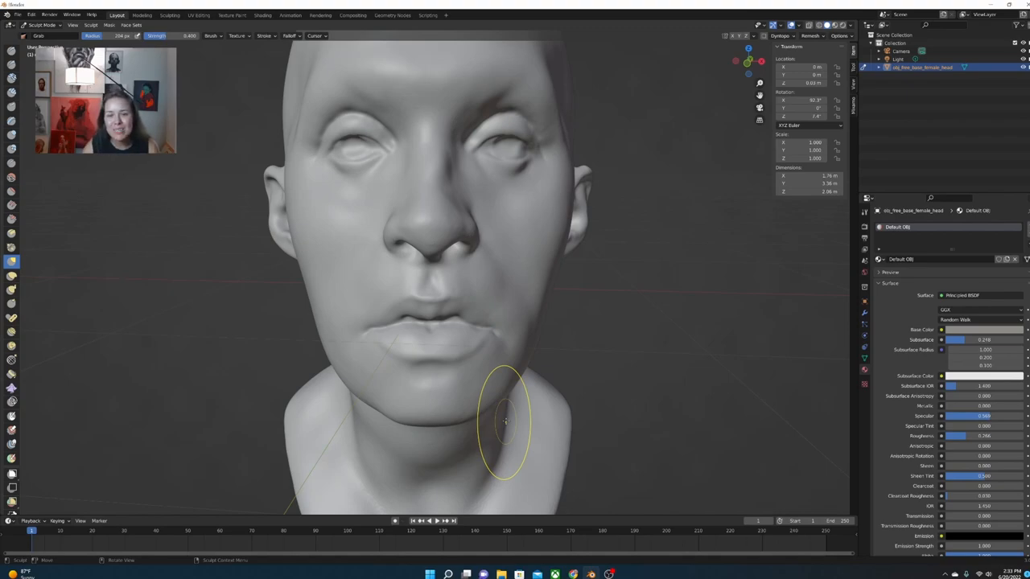
mouse_move(566, 341)
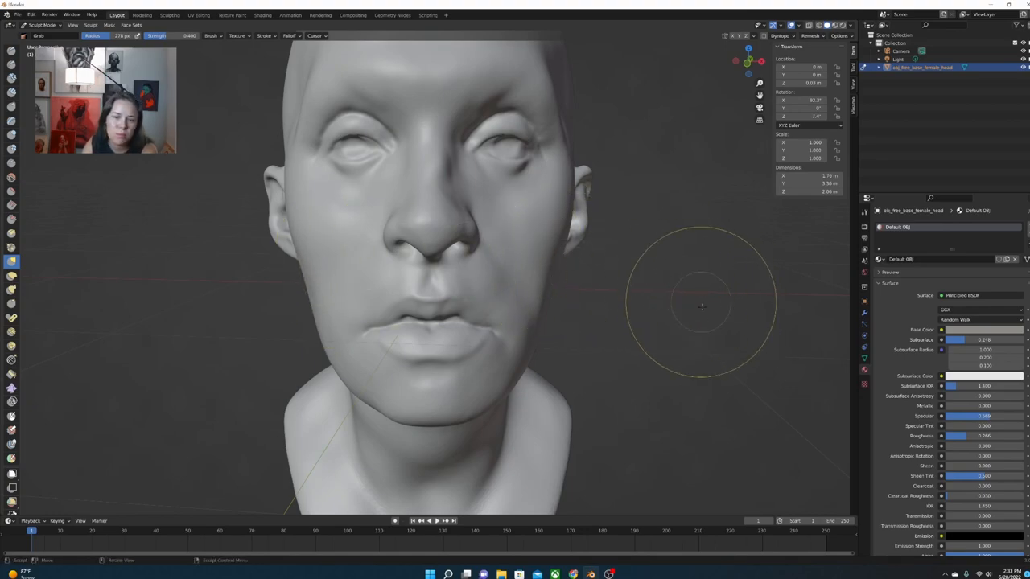
mouse_move(539, 148)
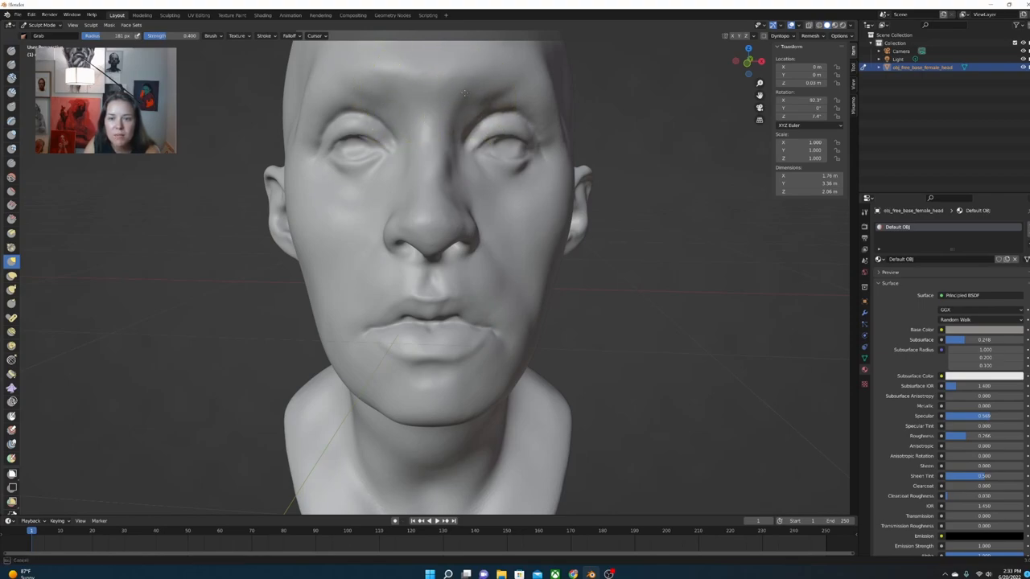
mouse_move(335, 72)
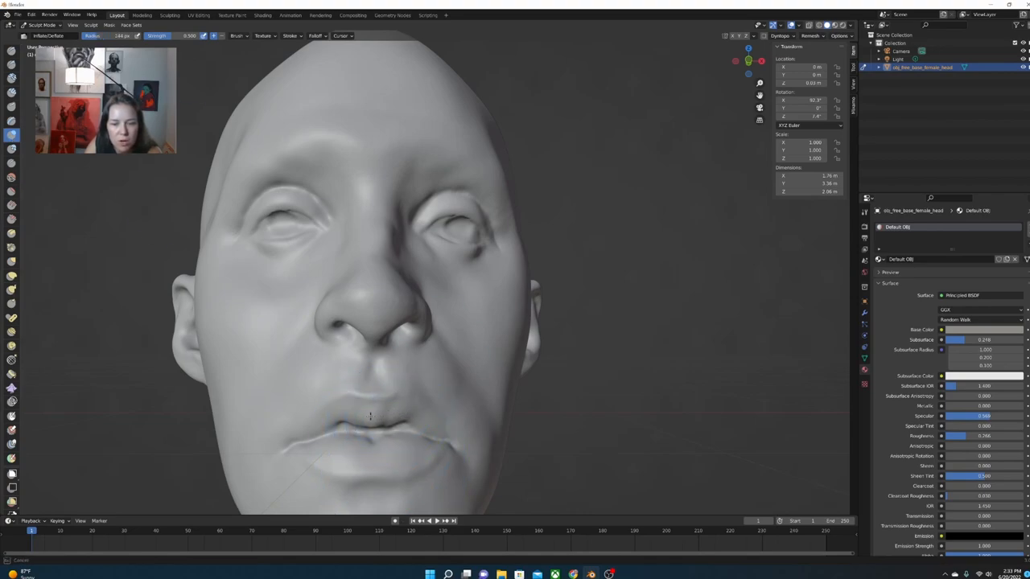
mouse_move(378, 421)
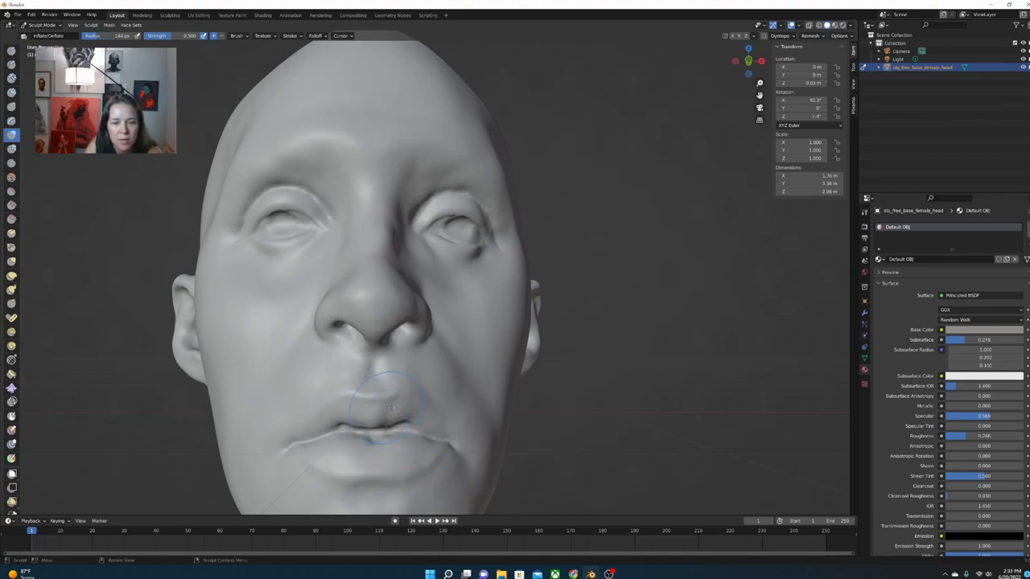
drag(390, 405, 390, 434)
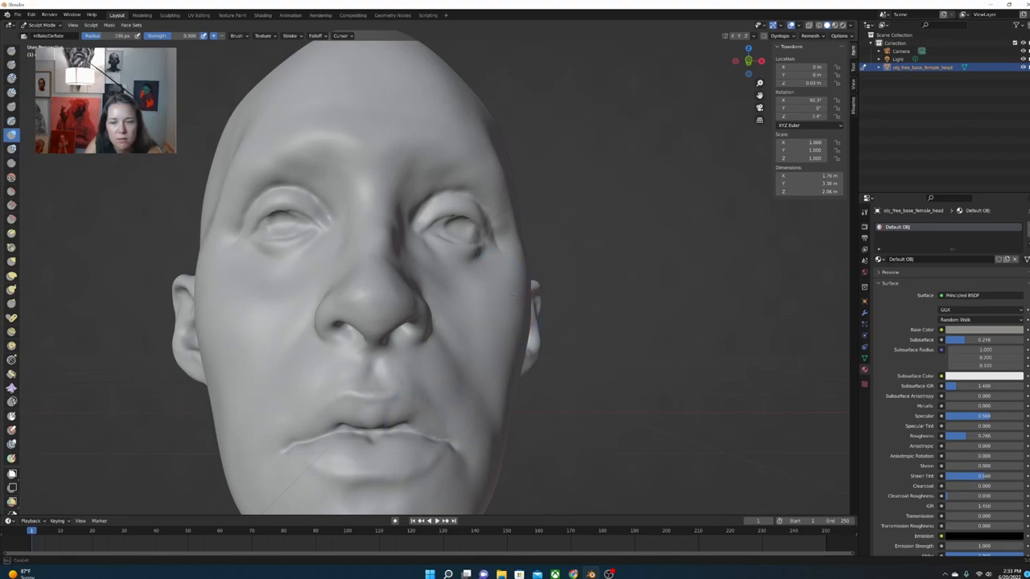
mouse_move(727, 183)
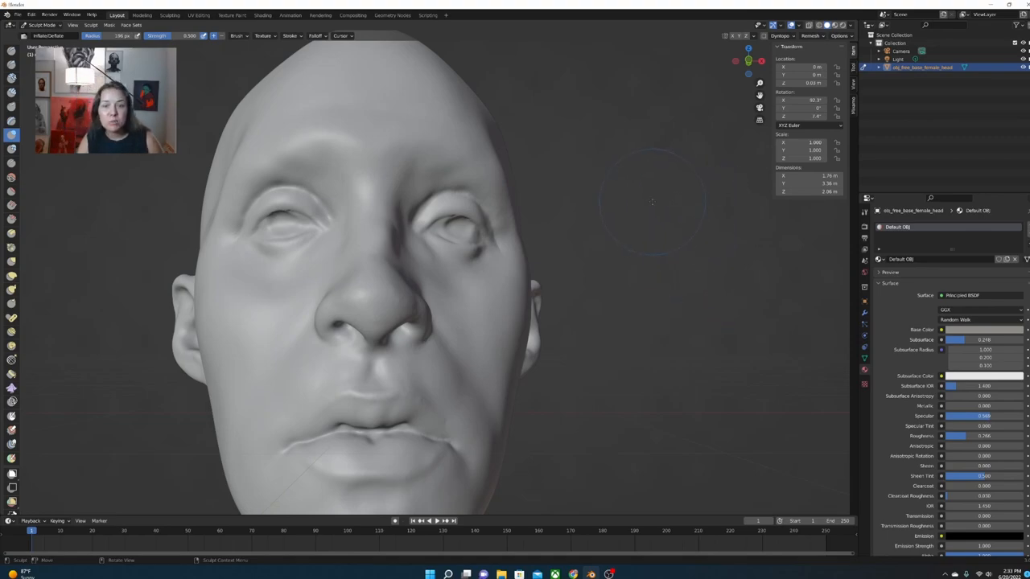
mouse_move(626, 199)
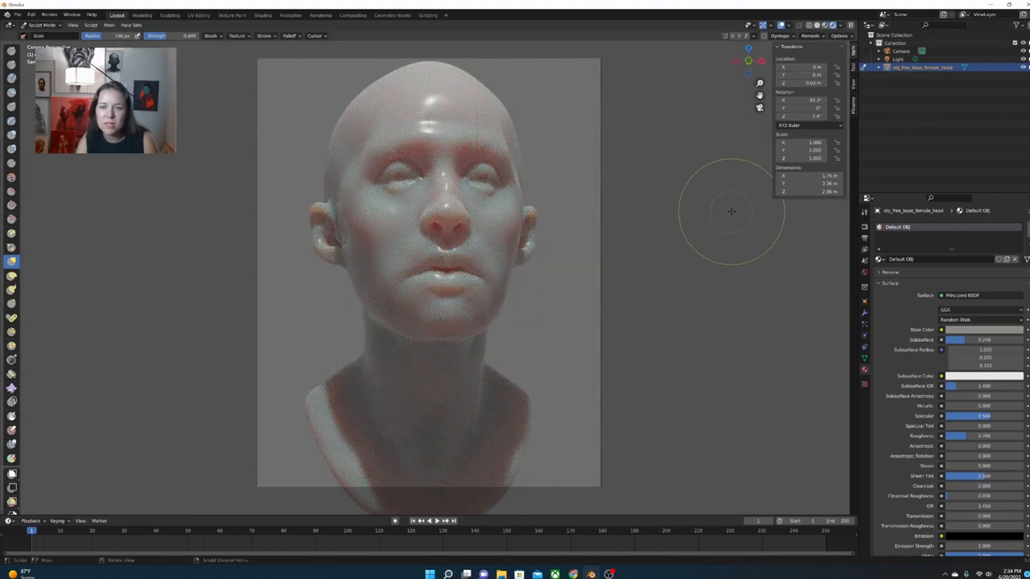
mouse_move(662, 254)
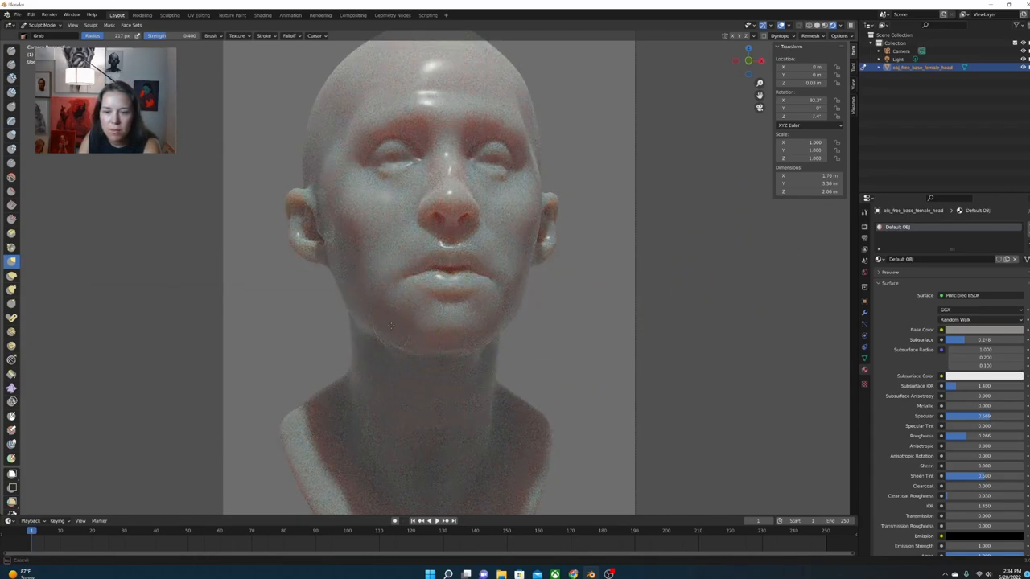
Inspect the refined head in the rendered skin preview and select the head object.
click(402, 314)
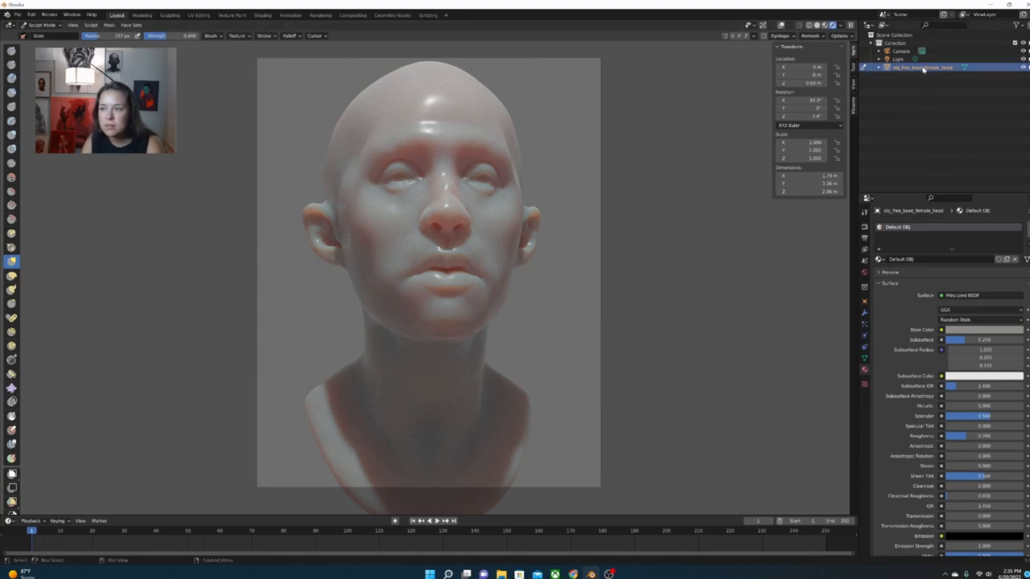
click(45, 35)
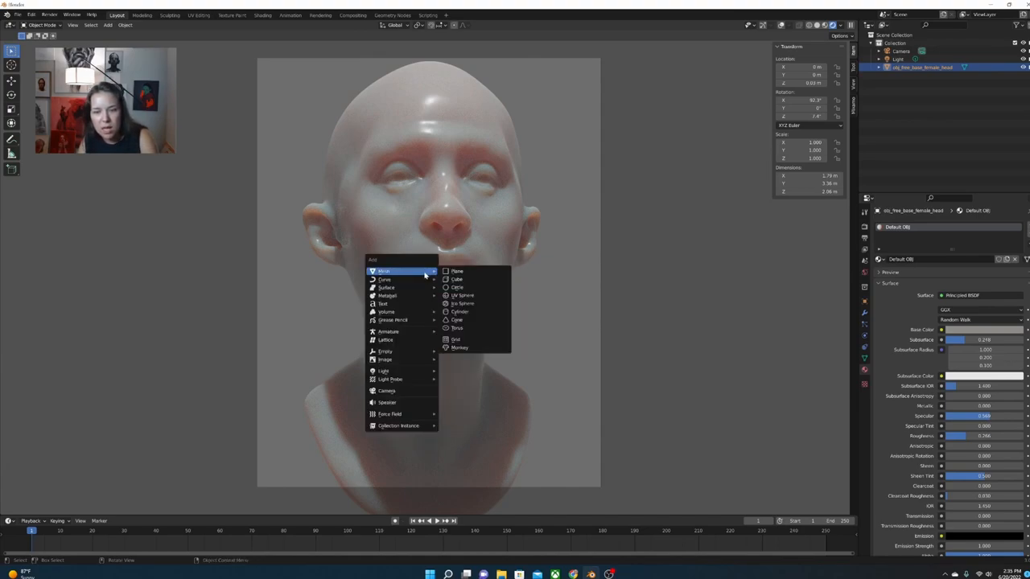
Add an Armature, enable In Front in its Viewport Display, and begin extending a bone up from the neck.
click(389, 331)
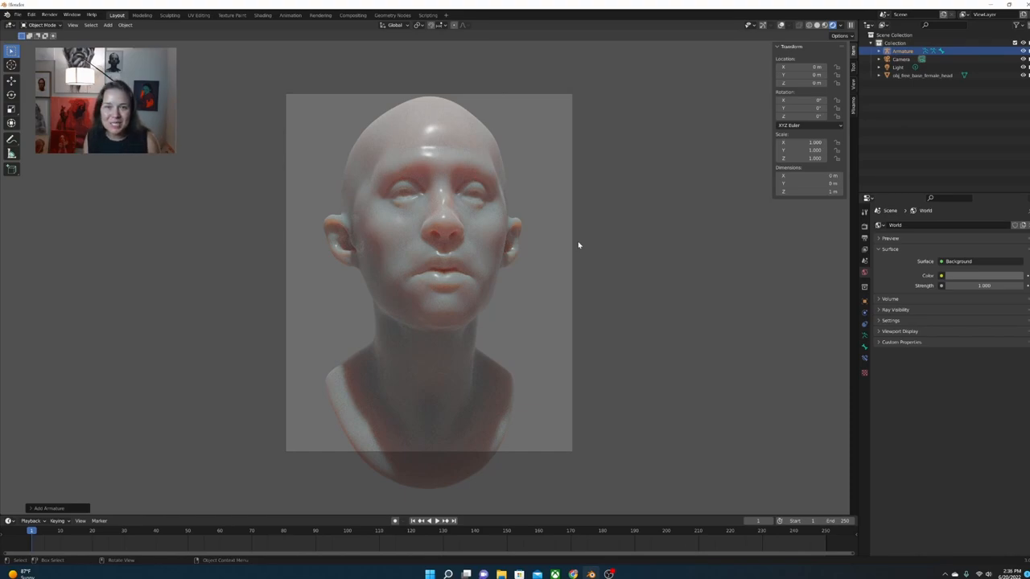
mouse_move(734, 280)
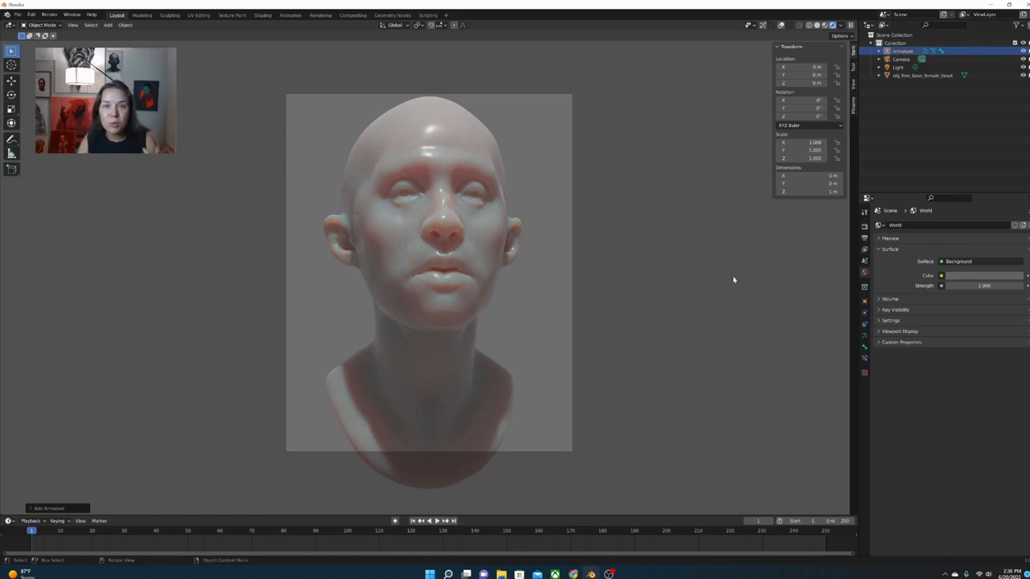
mouse_move(865, 301)
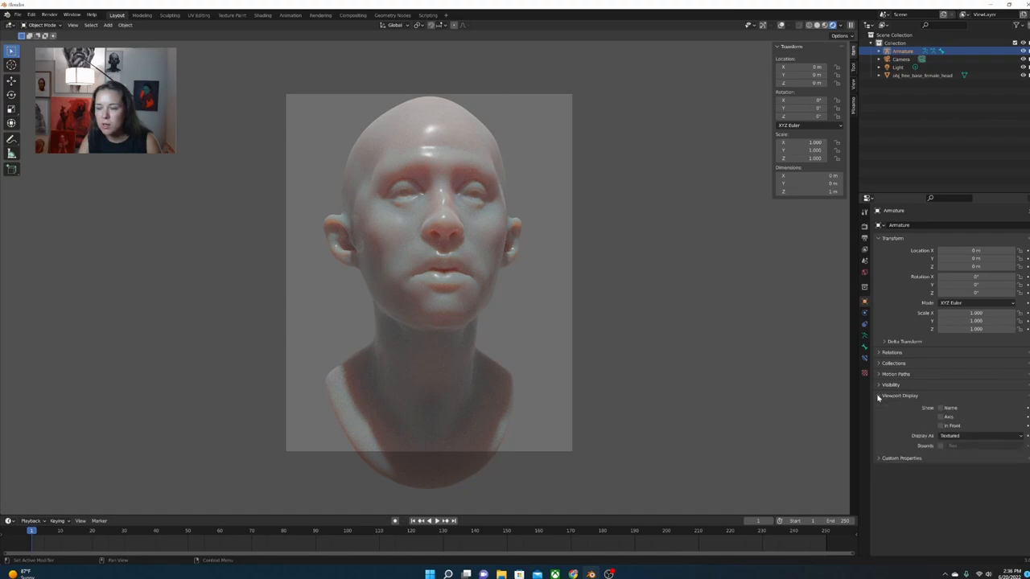
click(943, 441)
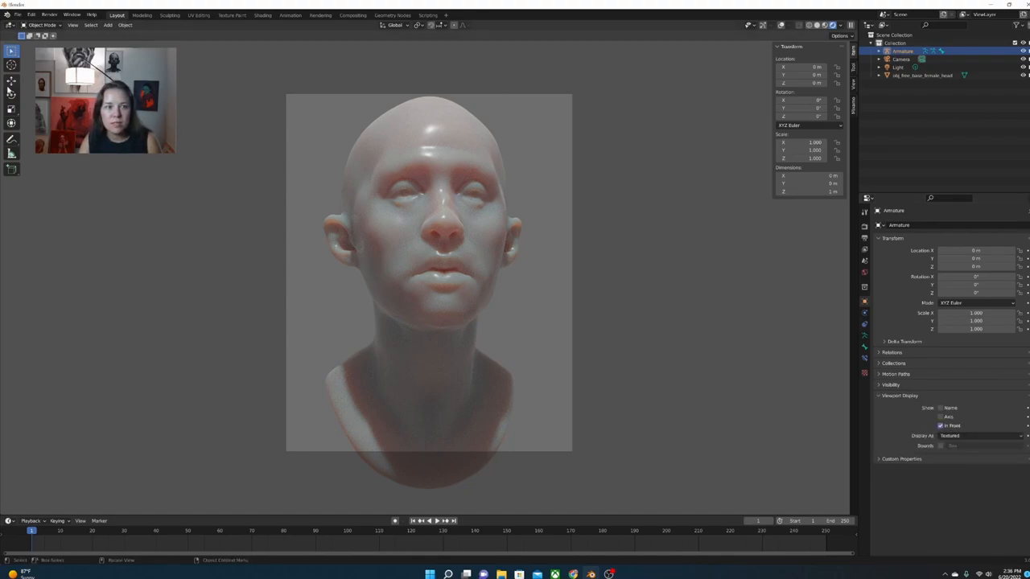
click(10, 81)
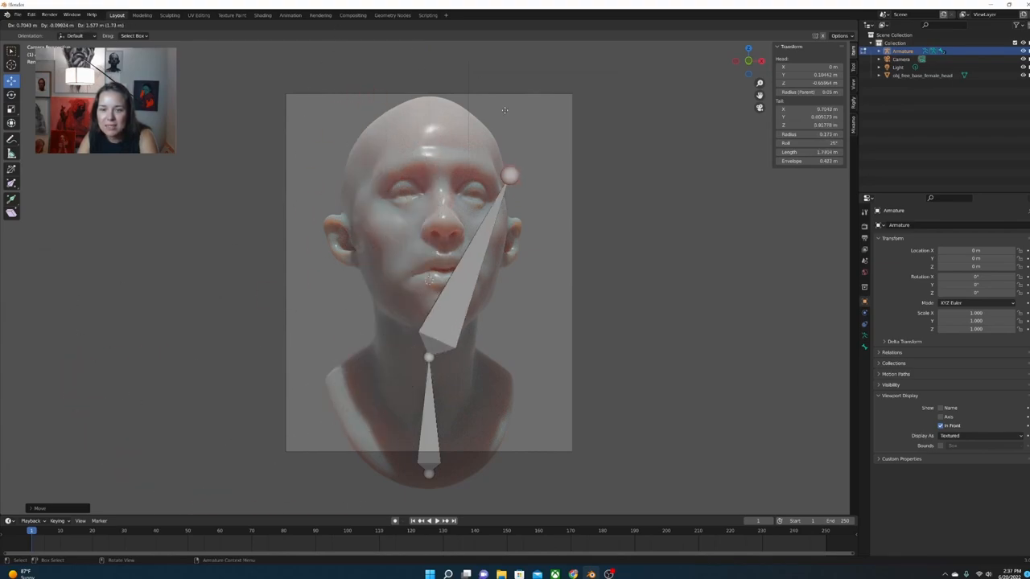
Move the top bone's tip to the crown and angle the neck bone down the back of the neck.
drag(508, 176, 428, 109)
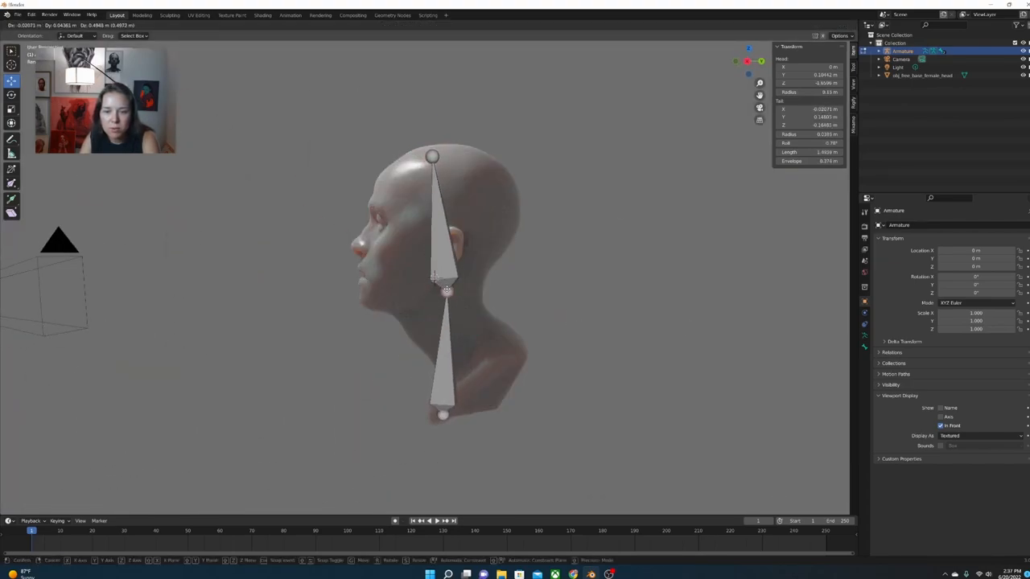
drag(442, 415, 495, 383)
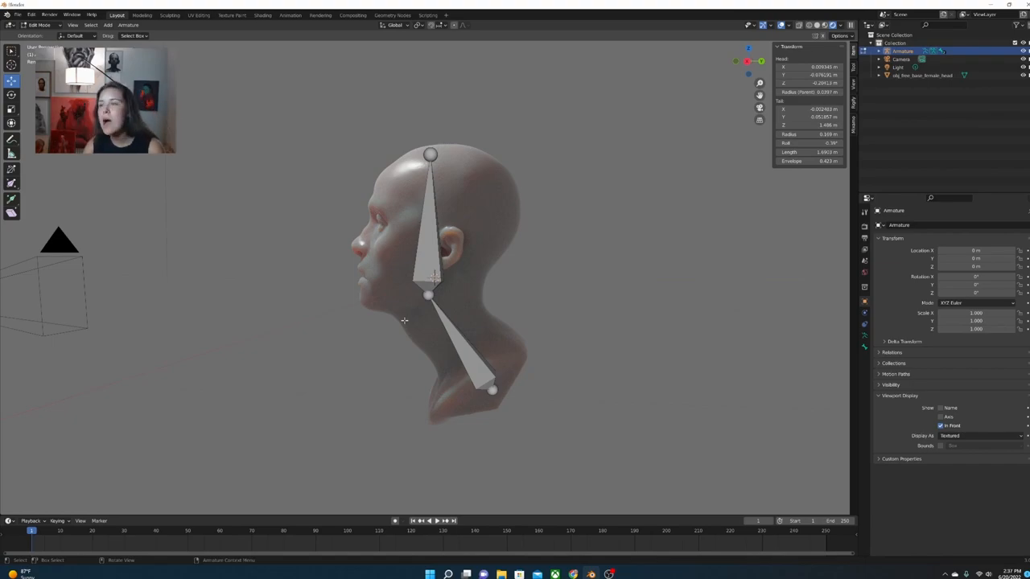
mouse_move(454, 288)
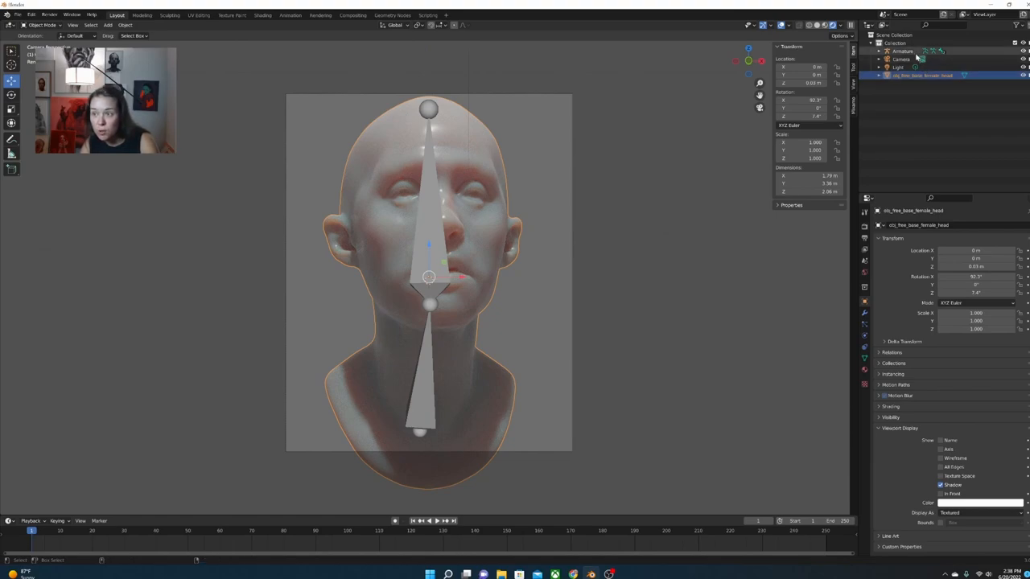
Select the head with the armature and parent it With Automatic Weights.
click(899, 50)
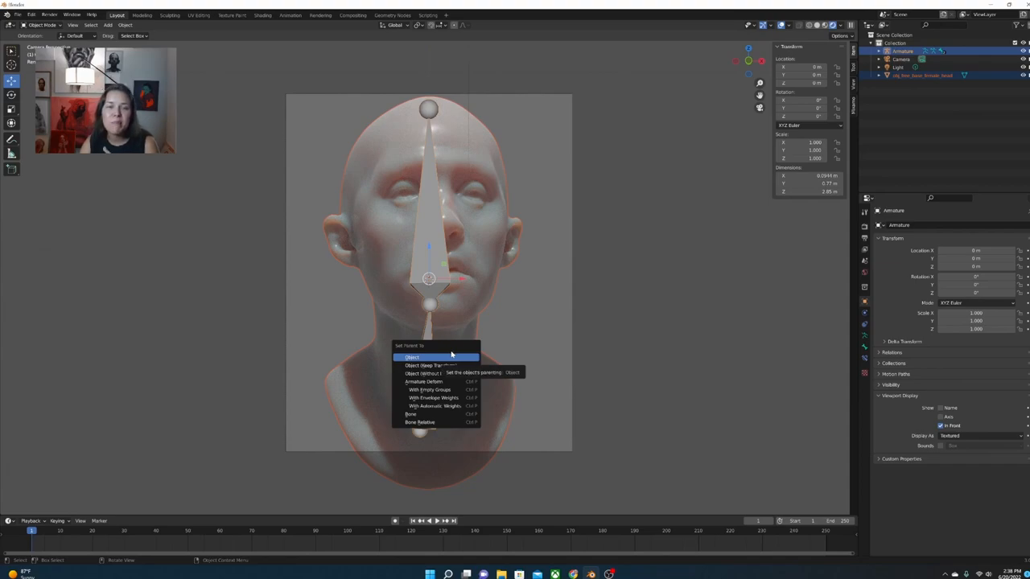
mouse_move(431, 373)
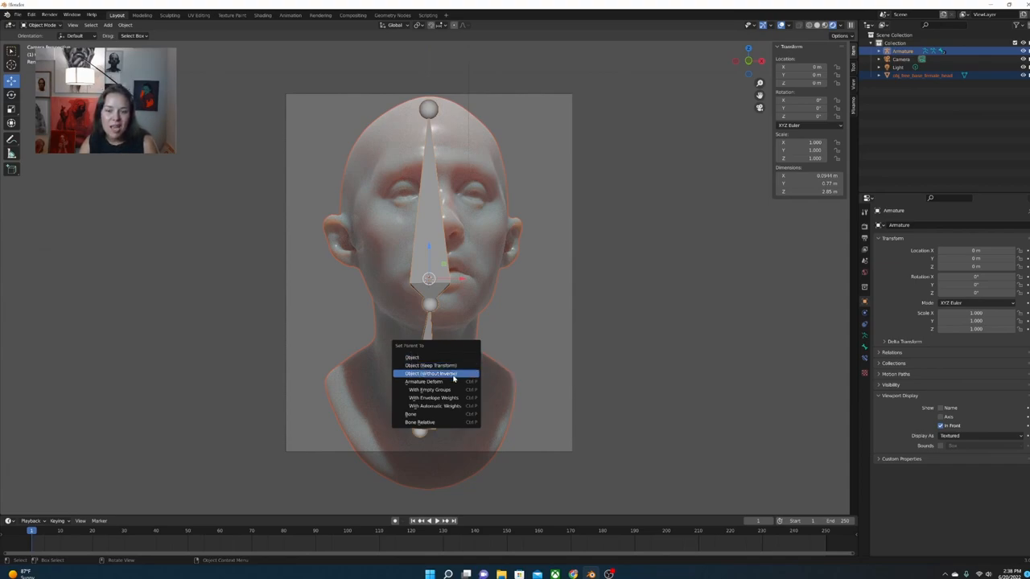
mouse_move(411, 357)
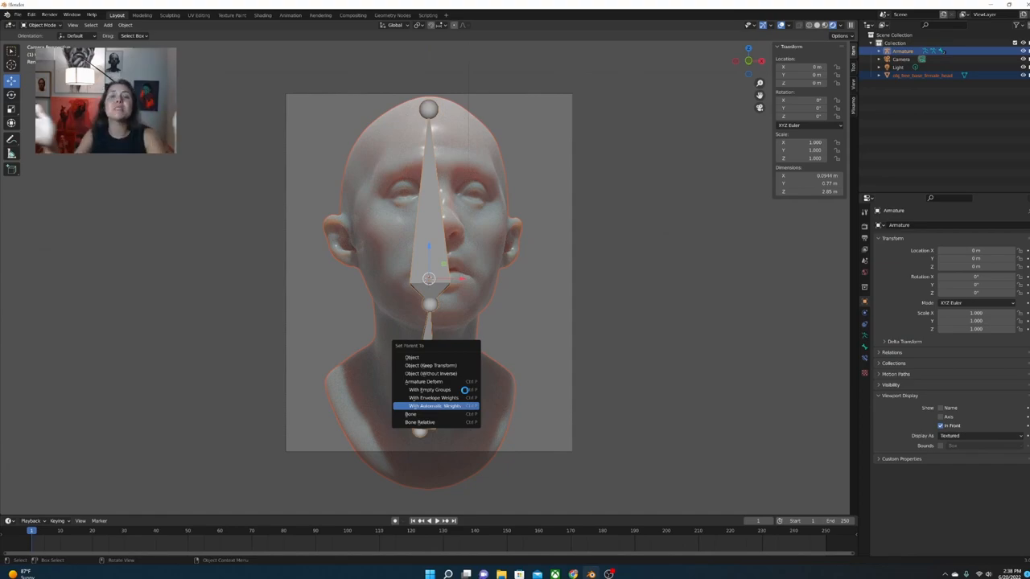
click(431, 406)
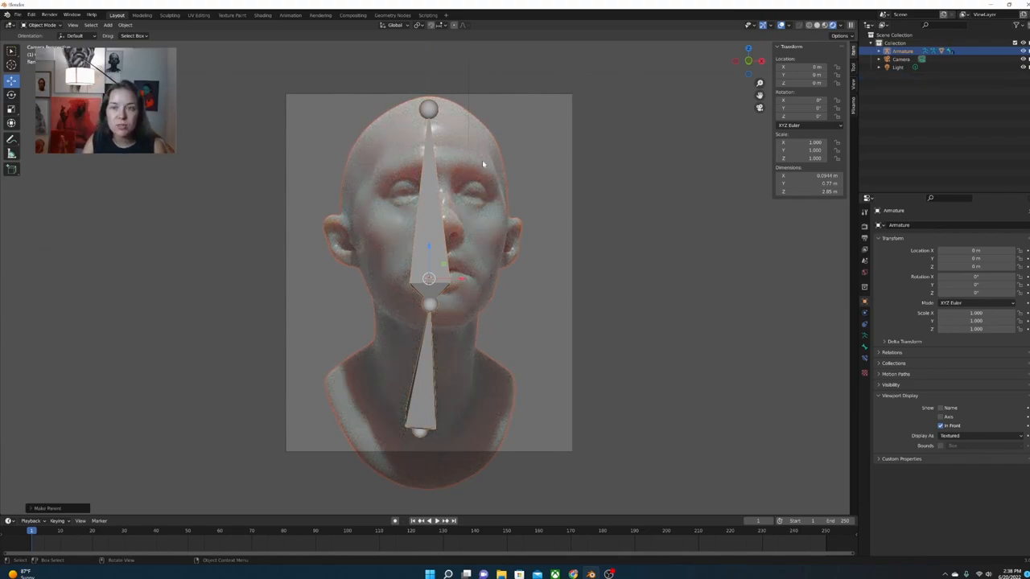
Enter Pose Mode and rotate the upper bone so the head tilts back, face gazing upward.
click(45, 26)
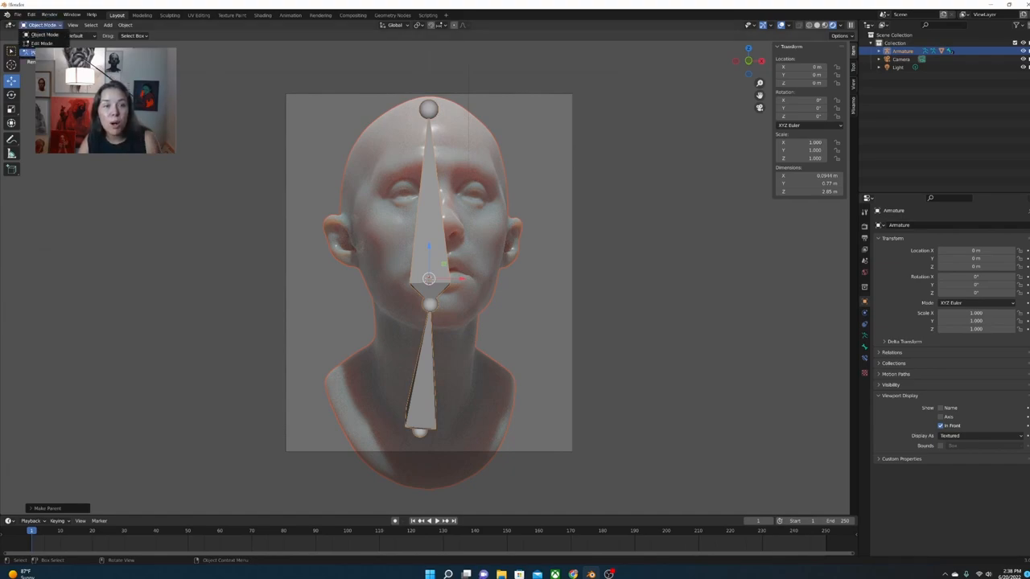
click(45, 26)
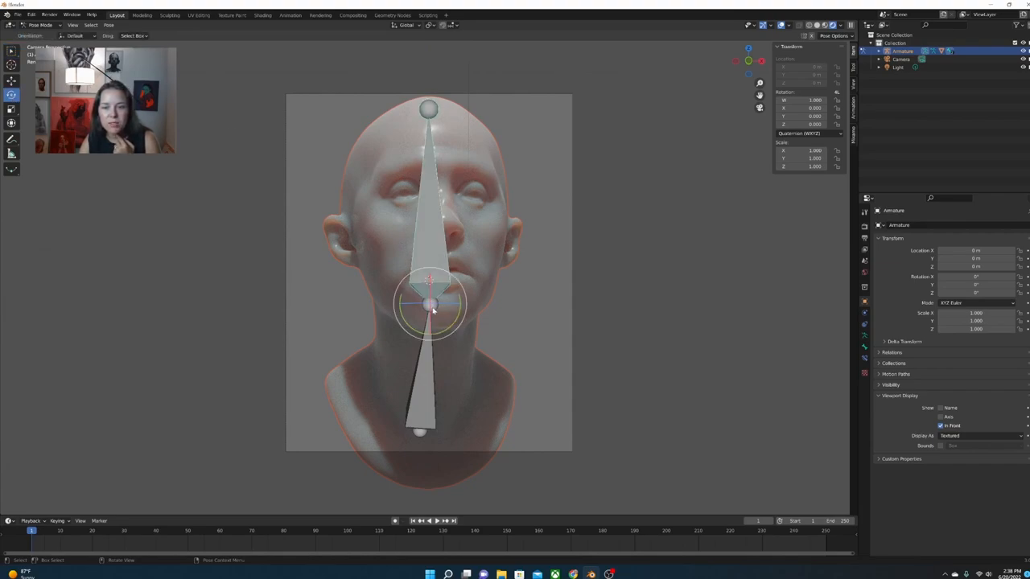
mouse_move(431, 316)
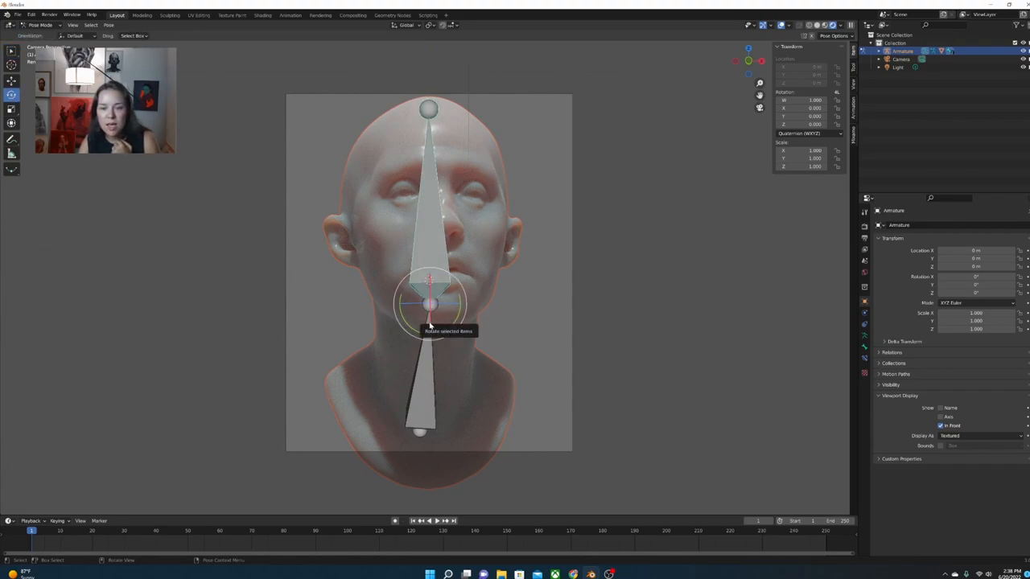
drag(428, 302, 428, 322)
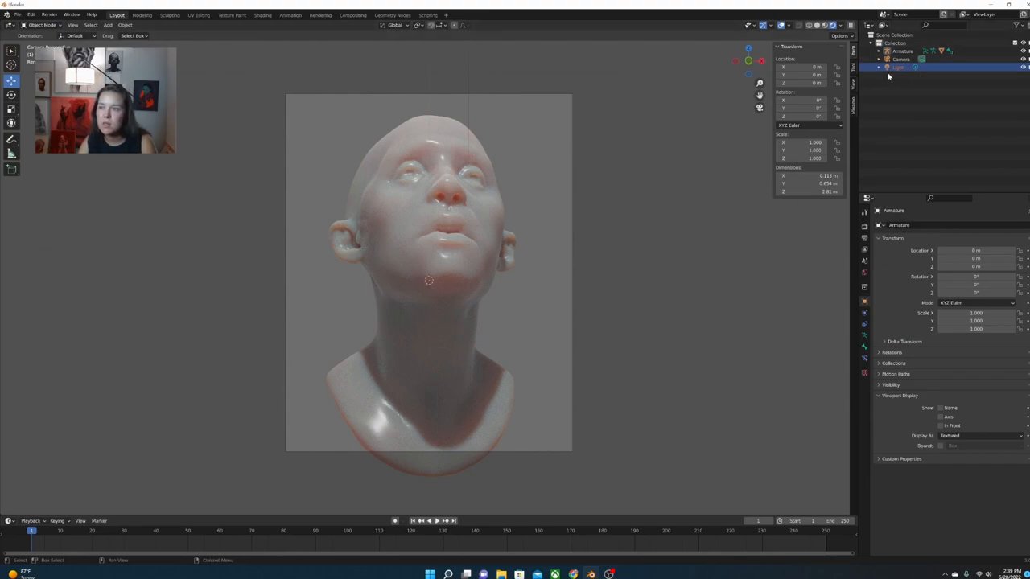
Select the scene Light and move it to cast warm highlights across the upturned face.
click(894, 66)
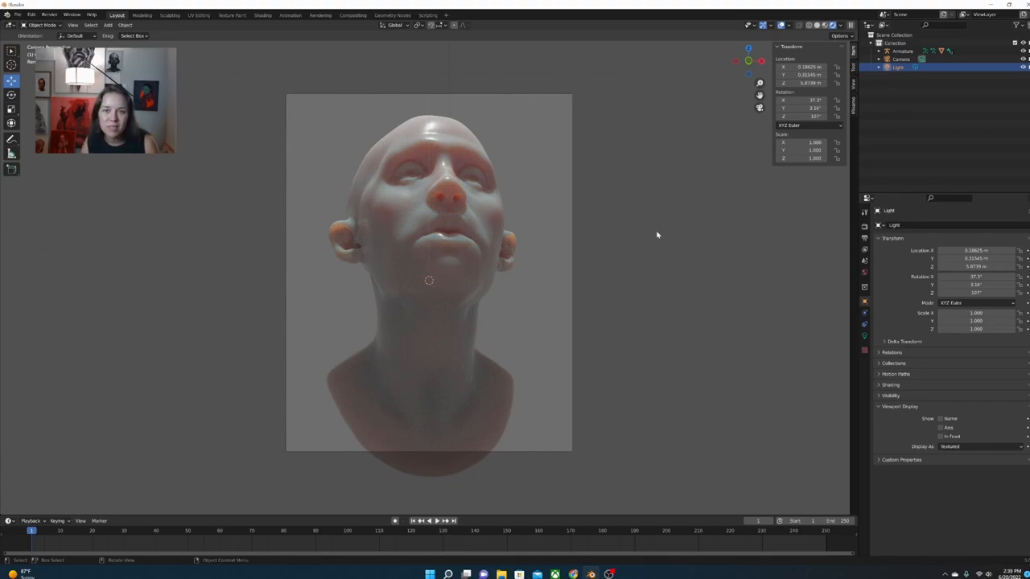
mouse_move(345, 240)
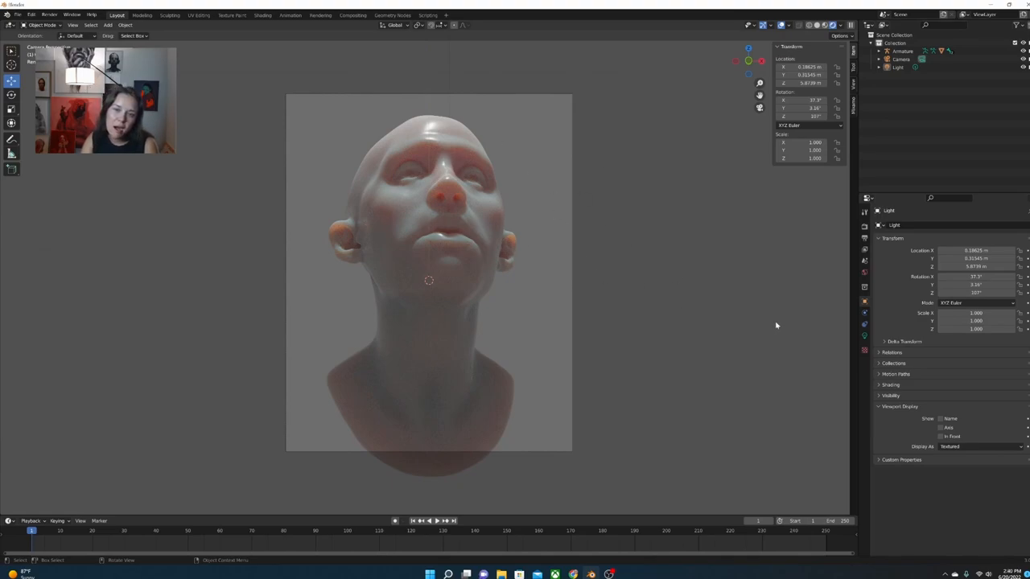
mouse_move(773, 323)
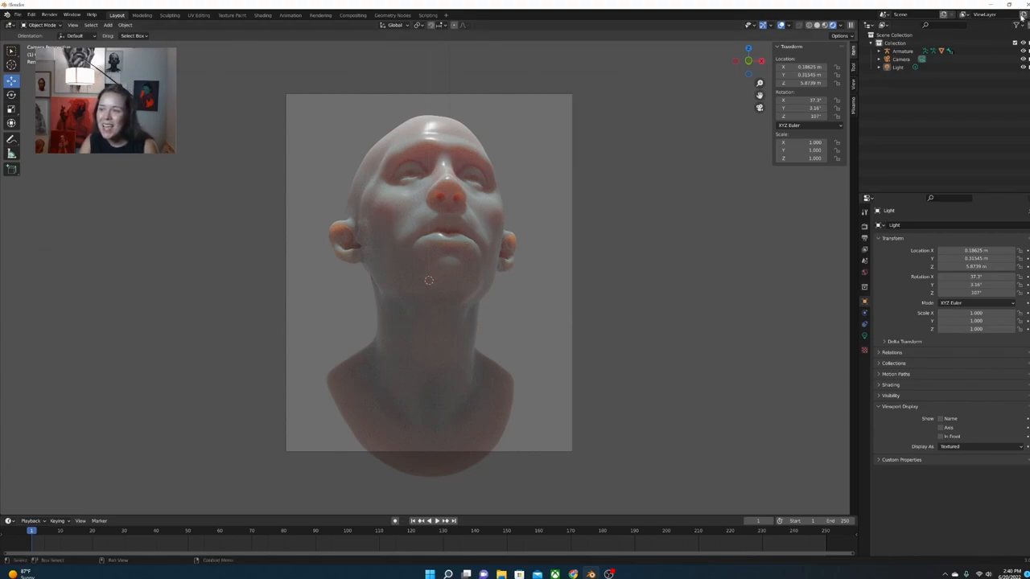
click(901, 48)
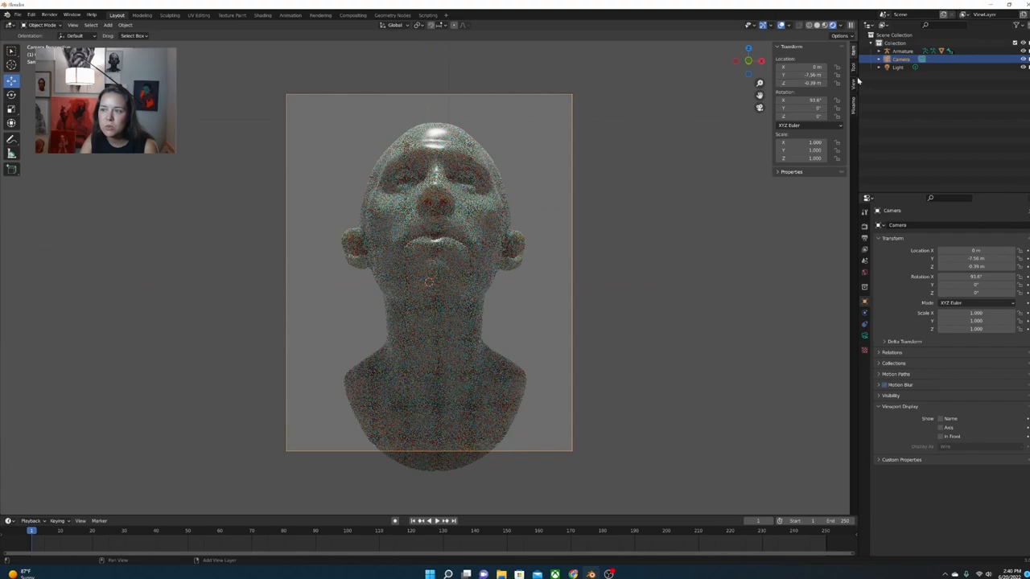
click(894, 66)
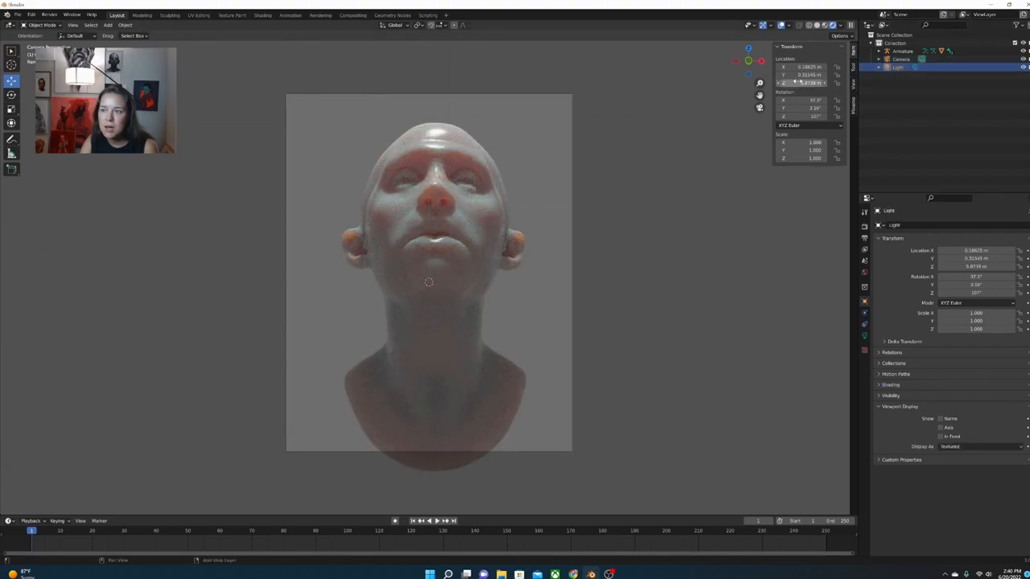